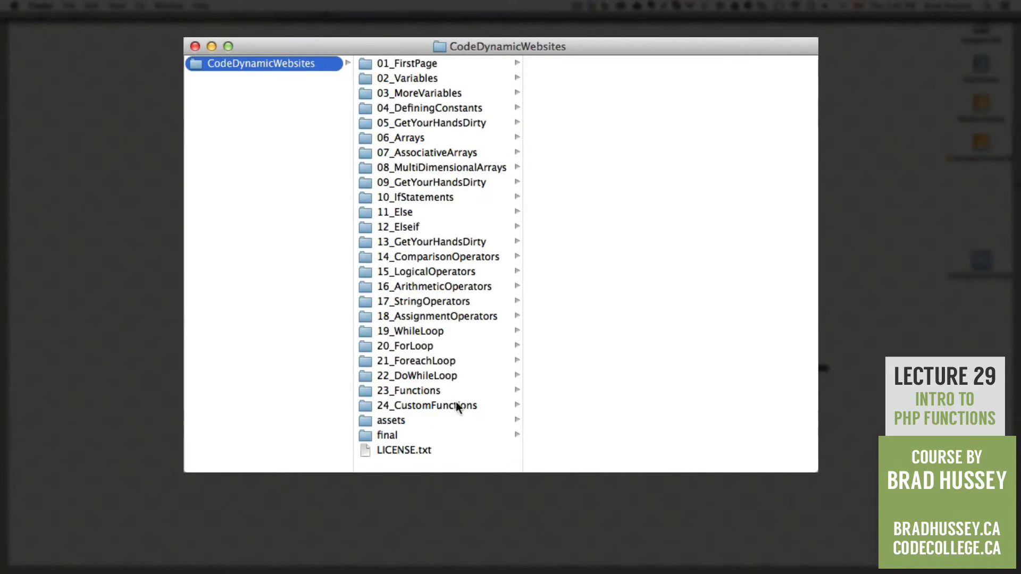
Step: Open practice.php from the 23_Functions lesson folder in Coda 2
{"action": "left_click", "coordinate": [409, 390]}
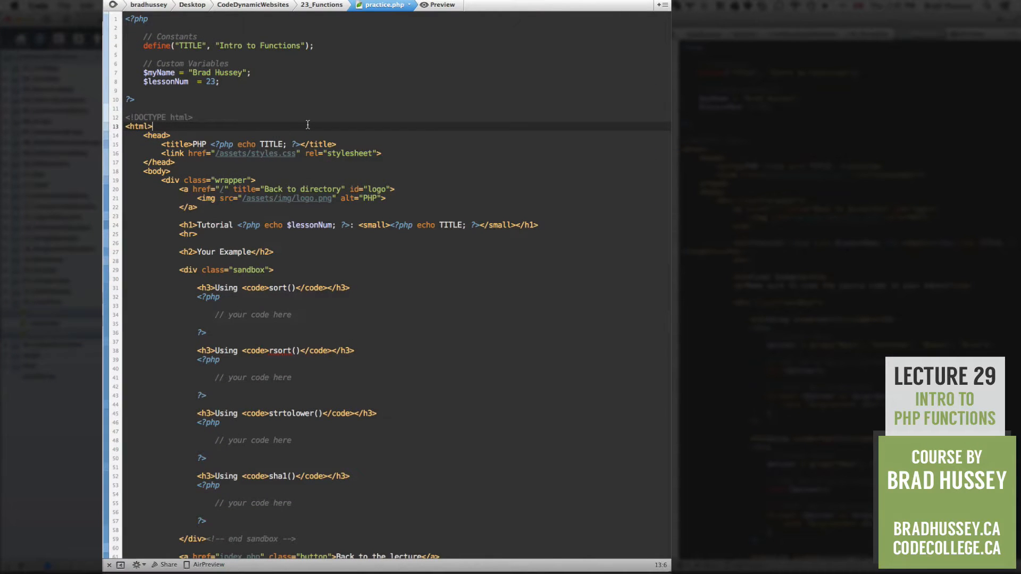
{"action": "left_click", "coordinate": [297, 289]}
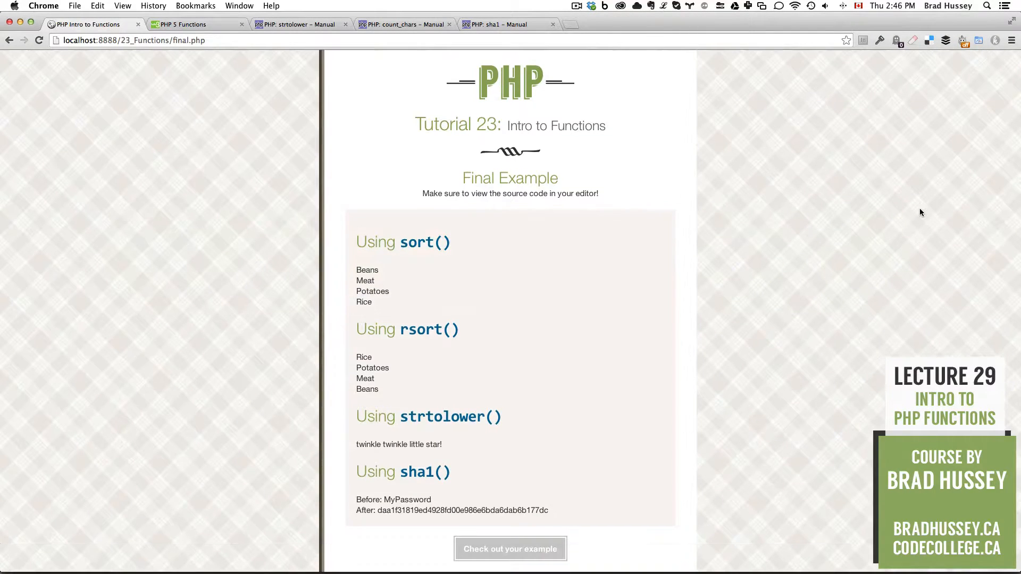
{"action": "mouse_move", "coordinate": [803, 213]}
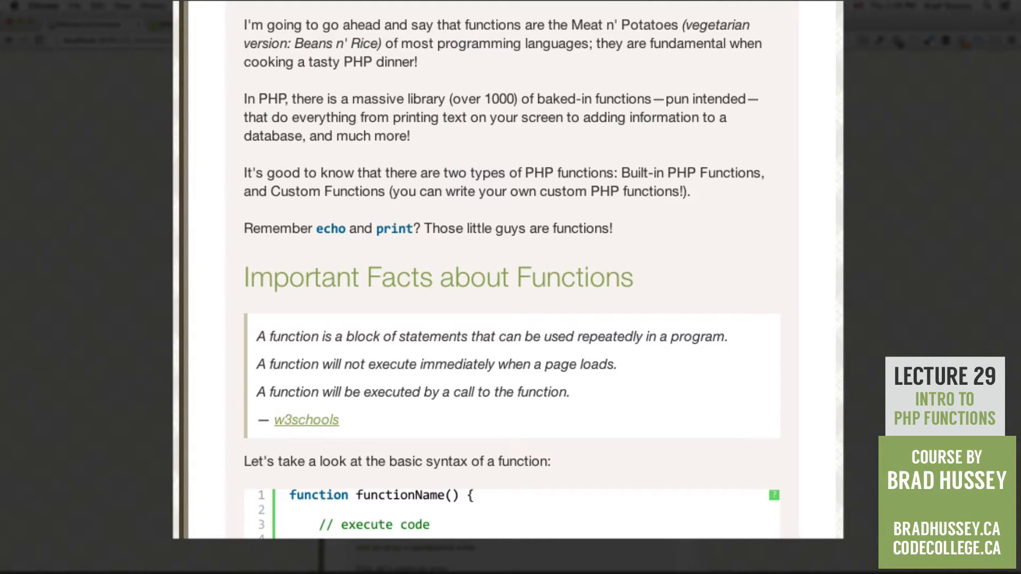
Step: Scroll the lecture past the function syntax example to the naming note and hot tip
{"action": "scroll", "scroll_direction": "down", "scroll_amount": 3}
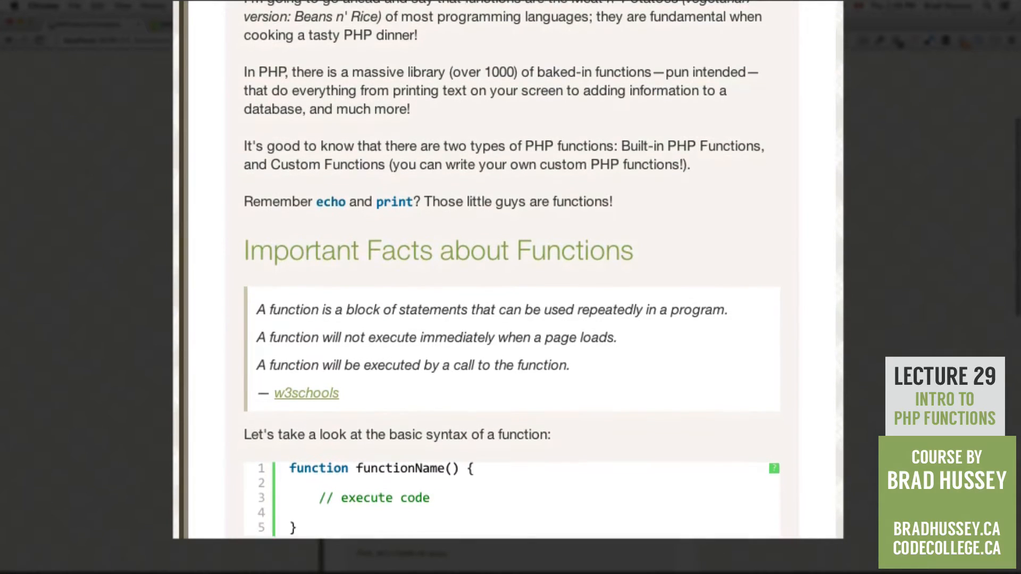
{"action": "scroll", "scroll_direction": "down", "scroll_amount": 3}
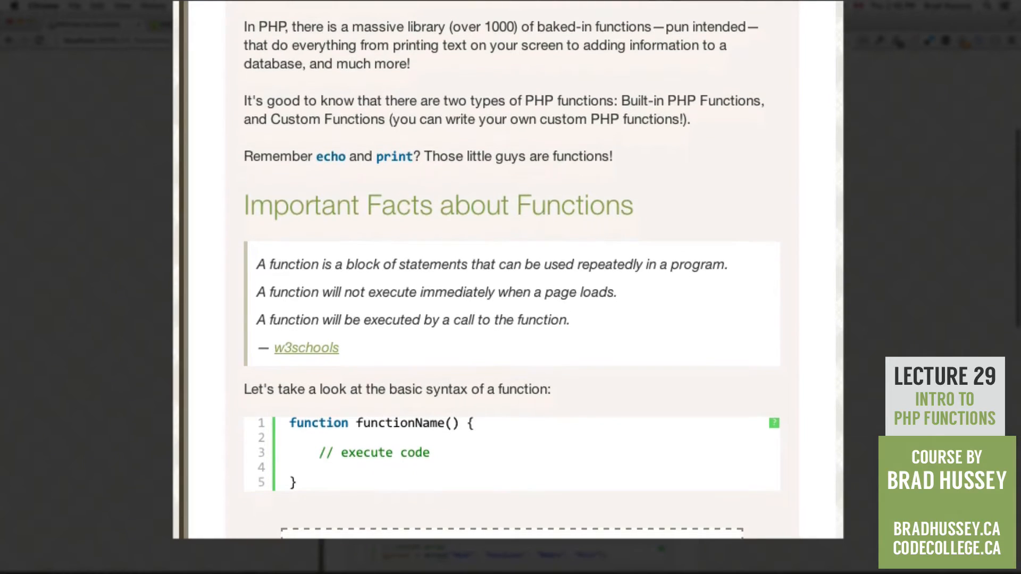
{"action": "scroll", "scroll_direction": "down", "scroll_amount": 3}
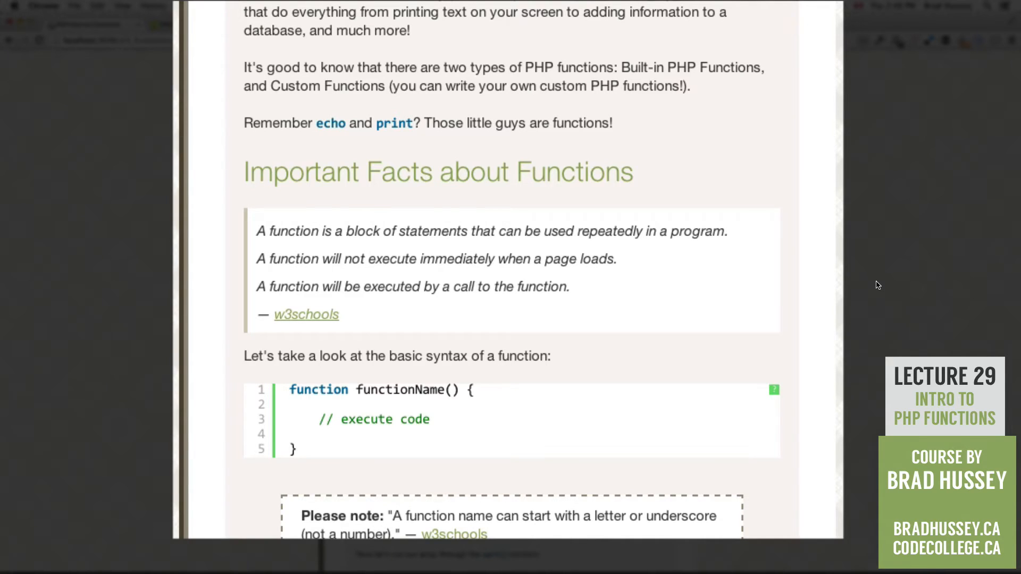
{"action": "scroll", "scroll_direction": "down", "scroll_amount": 3}
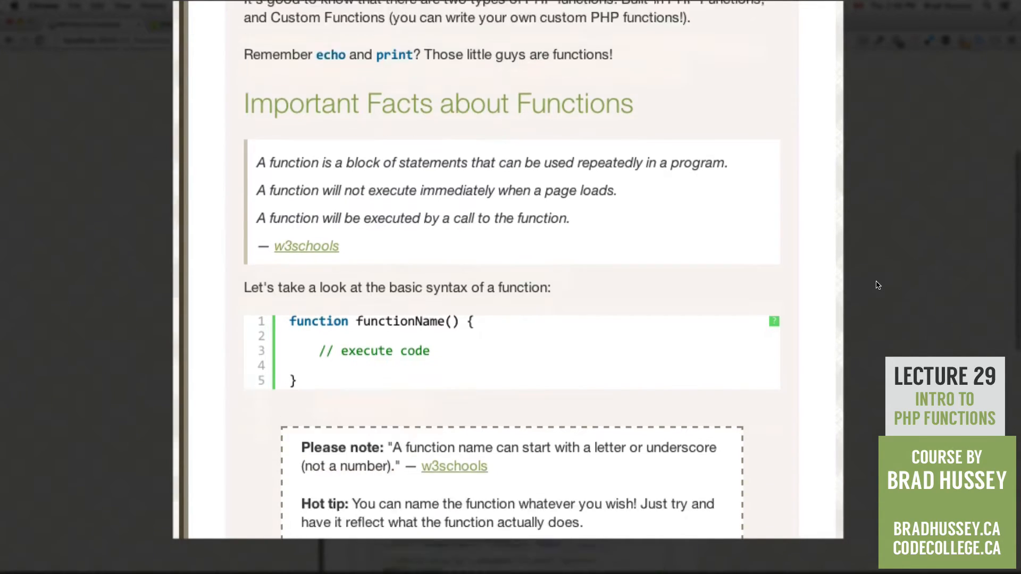
{"action": "scroll", "scroll_direction": "down", "scroll_amount": 3}
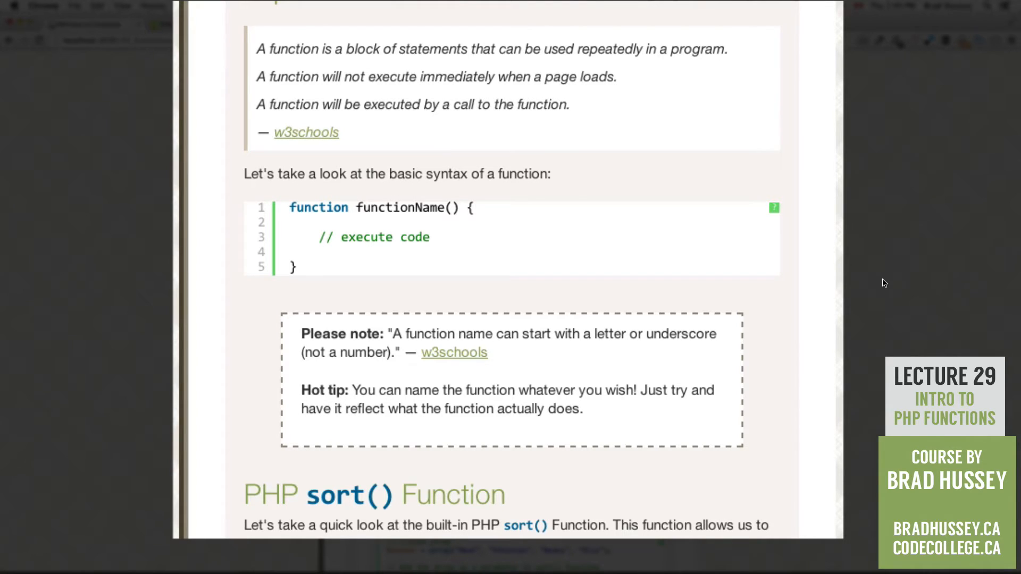
{"action": "mouse_move", "coordinate": [881, 295]}
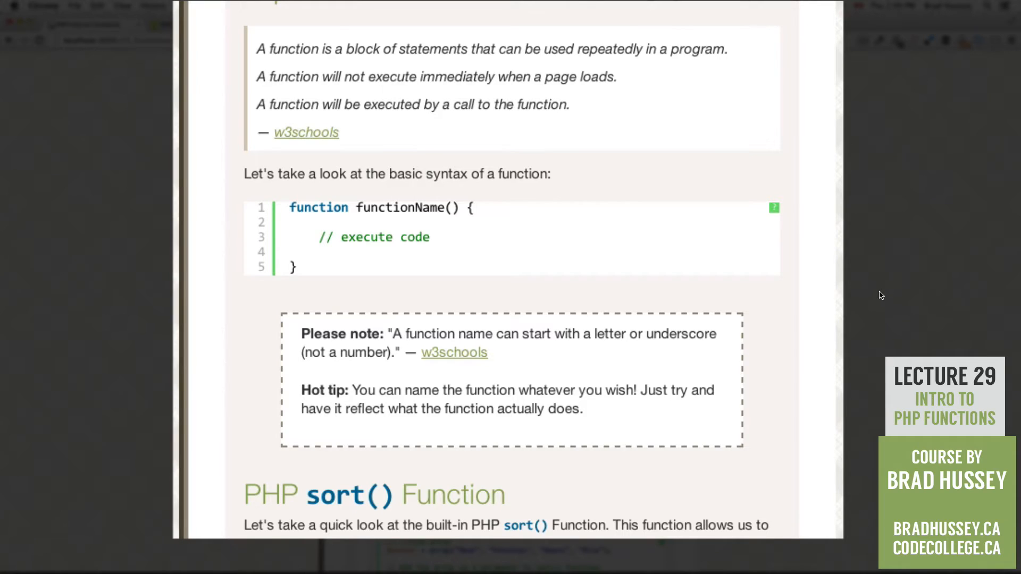
Step: Scroll to the PHP sort() section with the $dinner array code samples
{"action": "scroll", "scroll_direction": "down", "scroll_amount": 3}
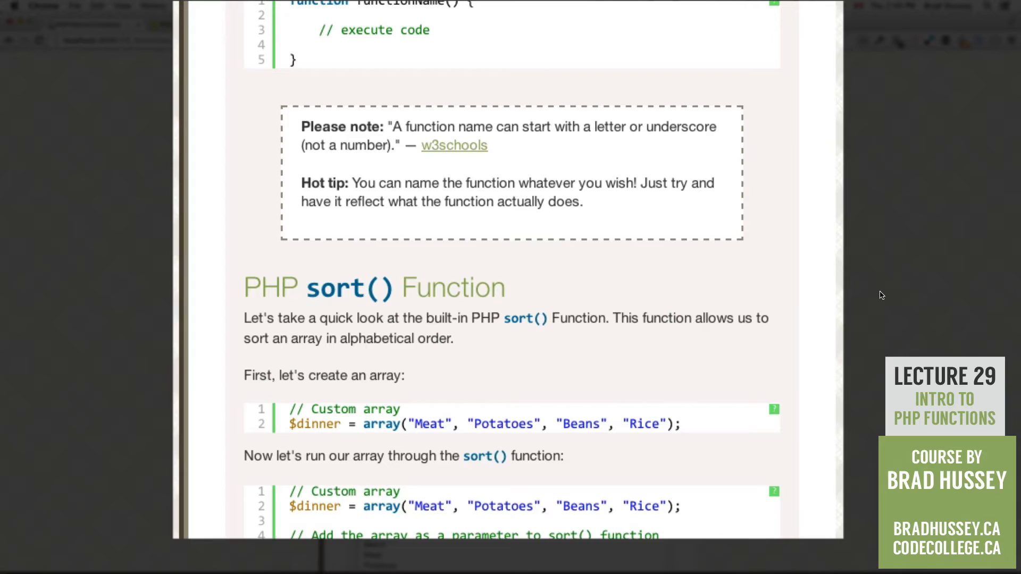
{"action": "scroll", "scroll_direction": "down", "scroll_amount": 3}
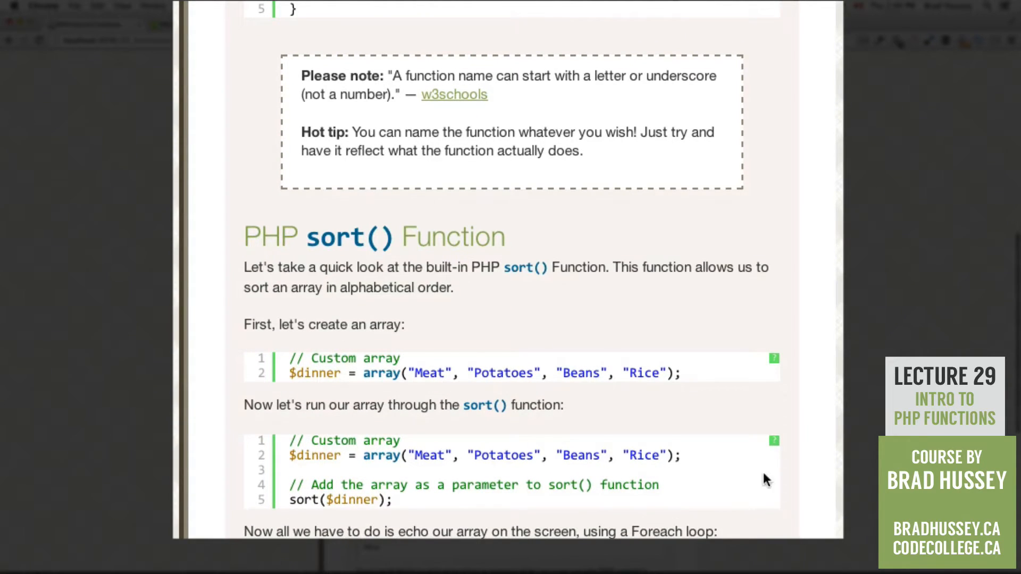
{"action": "mouse_move", "coordinate": [860, 307]}
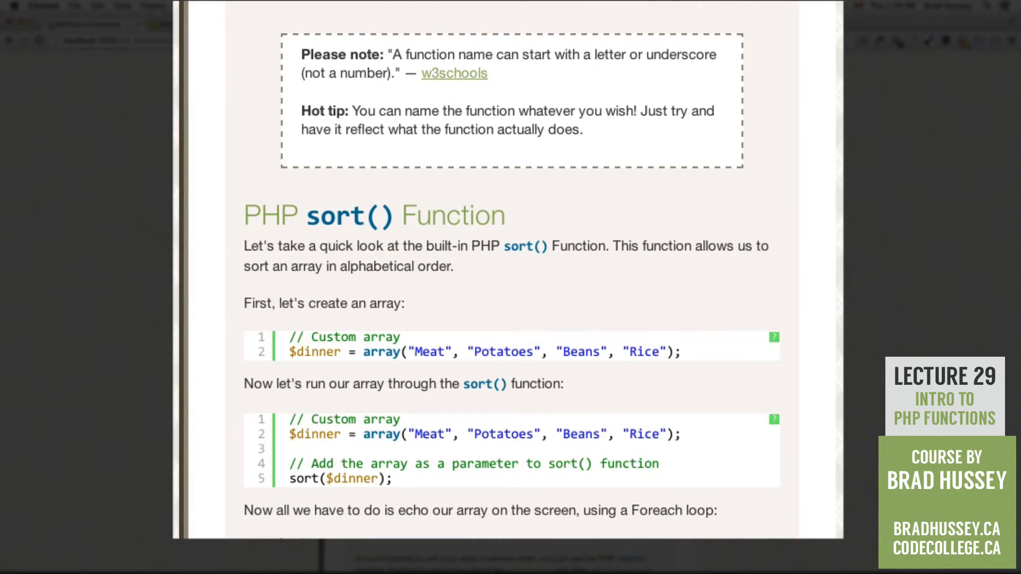
{"action": "scroll", "scroll_direction": "down", "scroll_amount": 3}
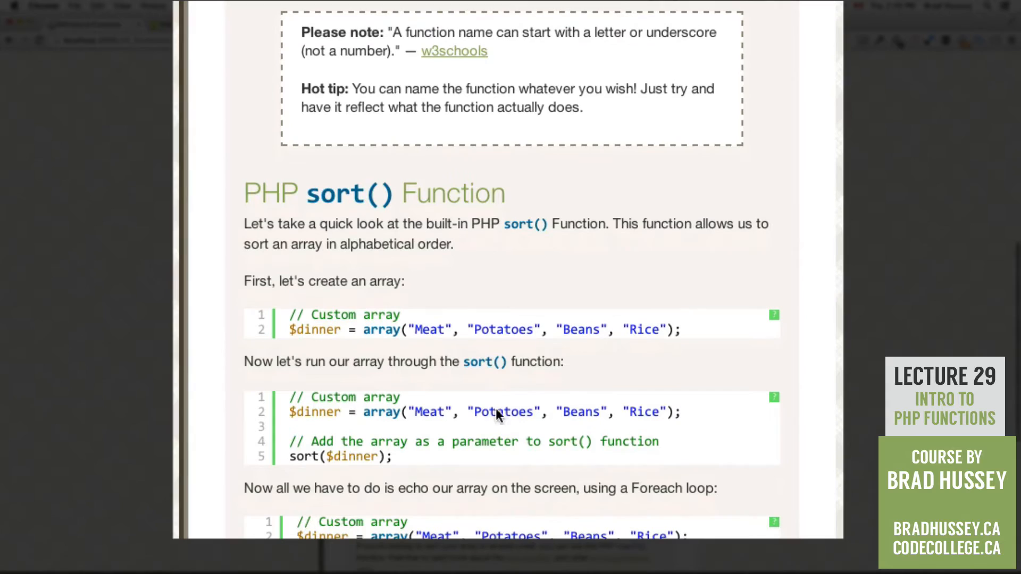
{"action": "mouse_move", "coordinate": [445, 462]}
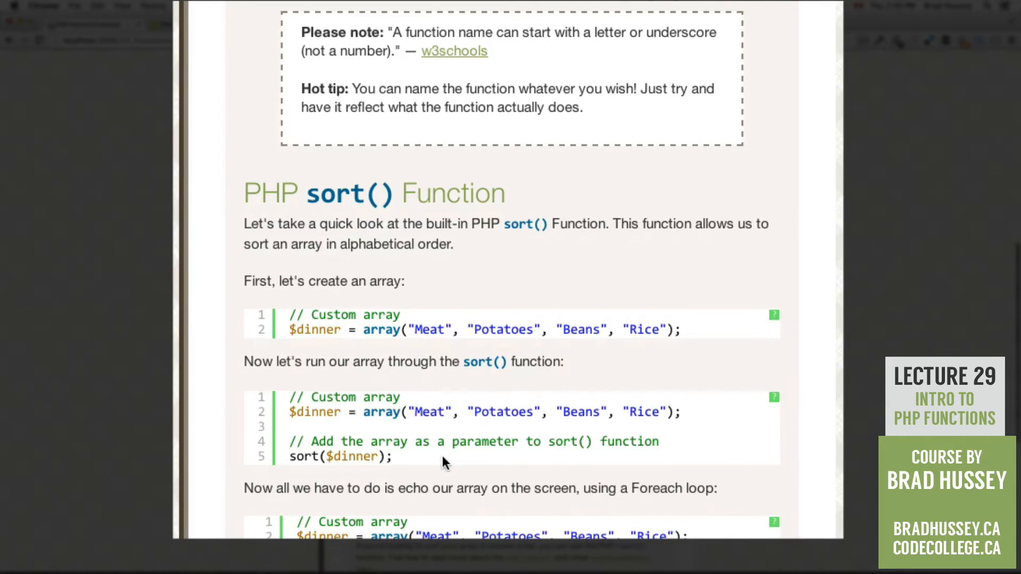
{"action": "mouse_move", "coordinate": [648, 460]}
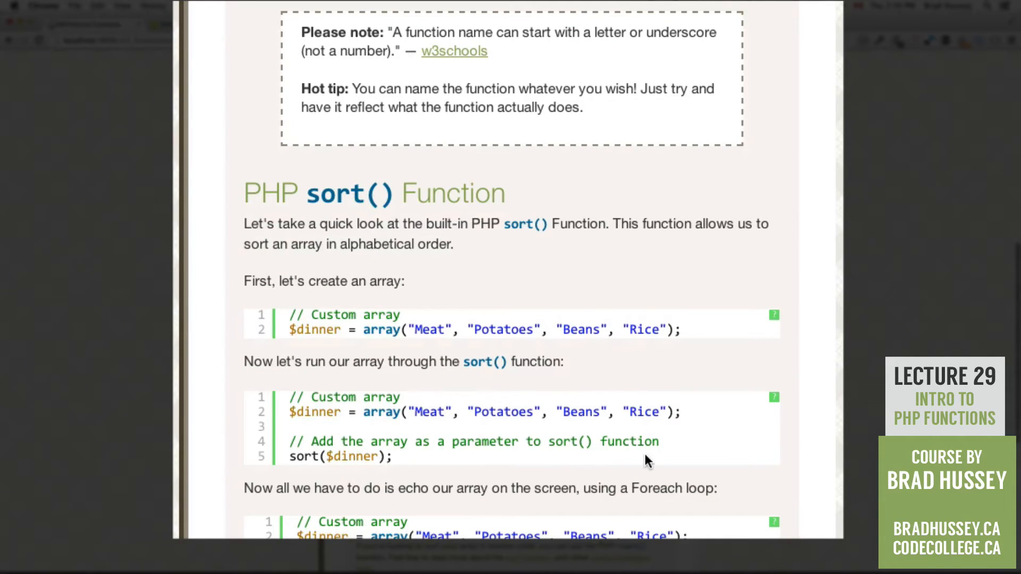
{"action": "mouse_move", "coordinate": [298, 472]}
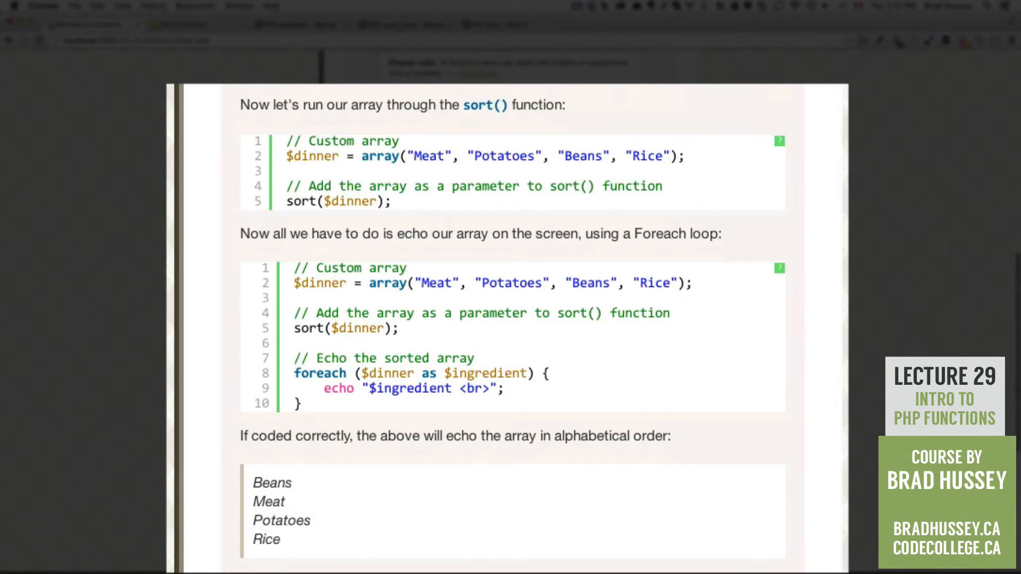
{"action": "mouse_move", "coordinate": [791, 270]}
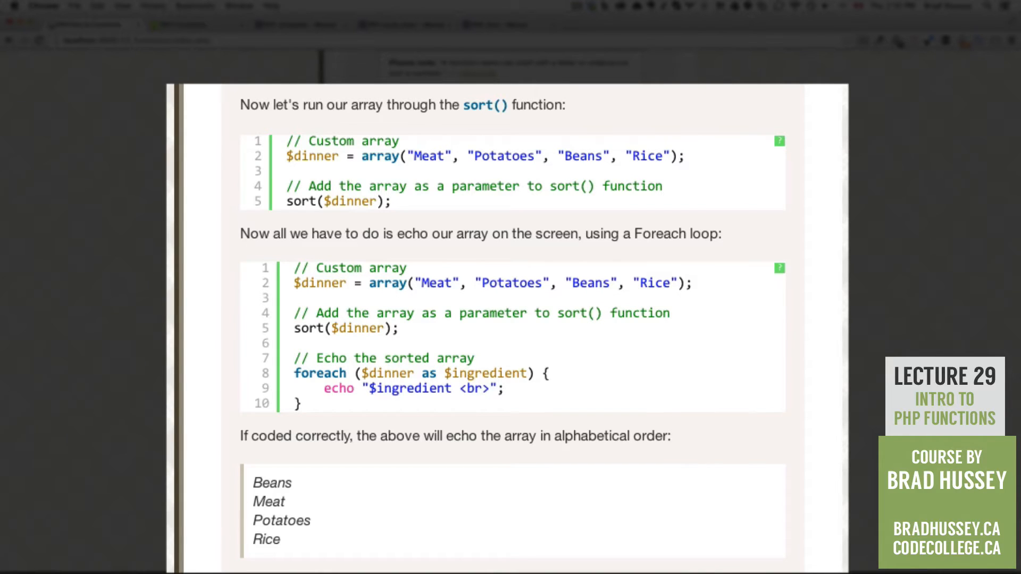
Step: Scroll to the foreach echo example, its output and the closing rsort() note
{"action": "scroll", "scroll_direction": "down", "scroll_amount": 3}
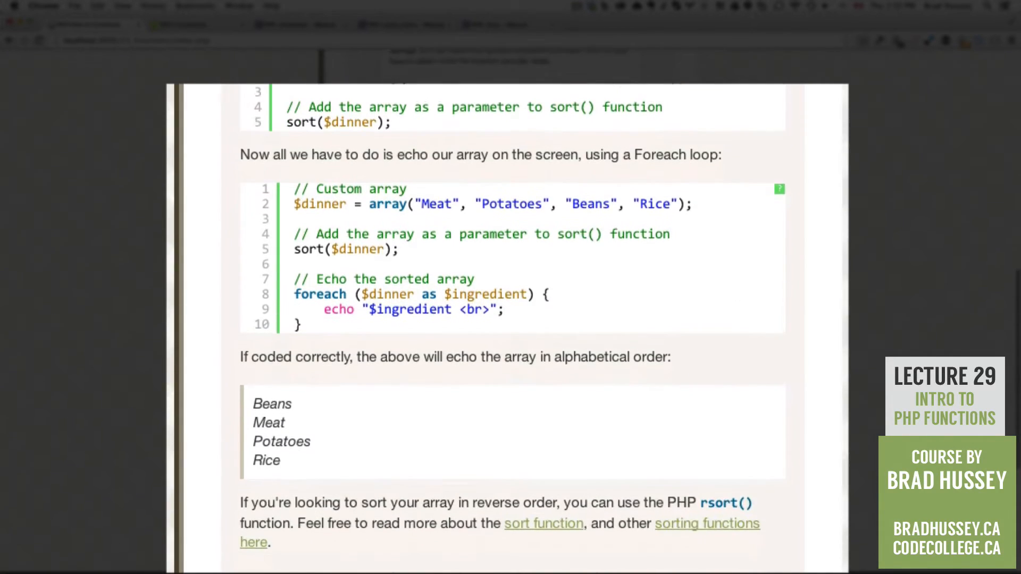
{"action": "scroll", "scroll_direction": "down", "scroll_amount": 3}
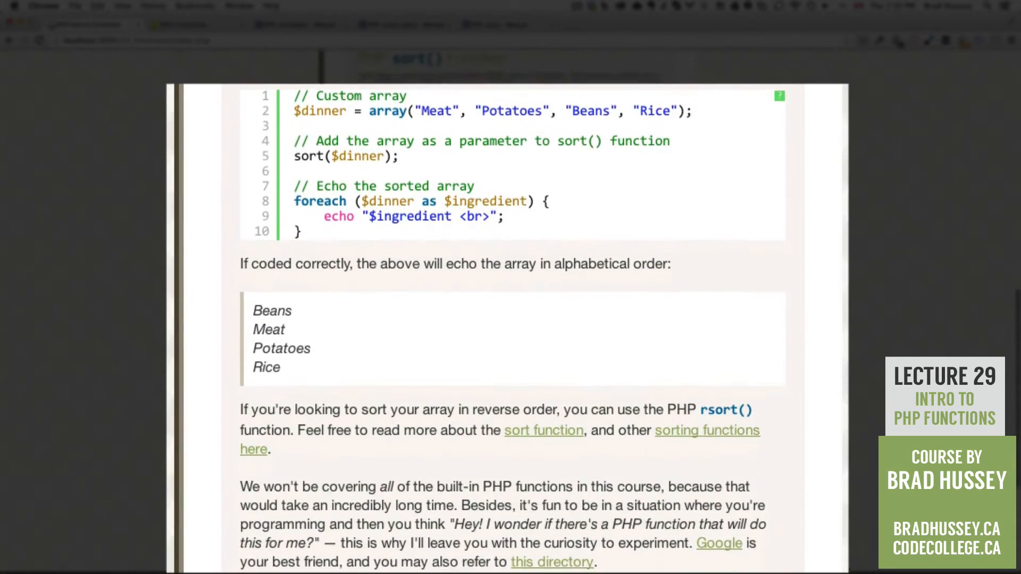
{"action": "scroll", "scroll_direction": "down", "scroll_amount": 3}
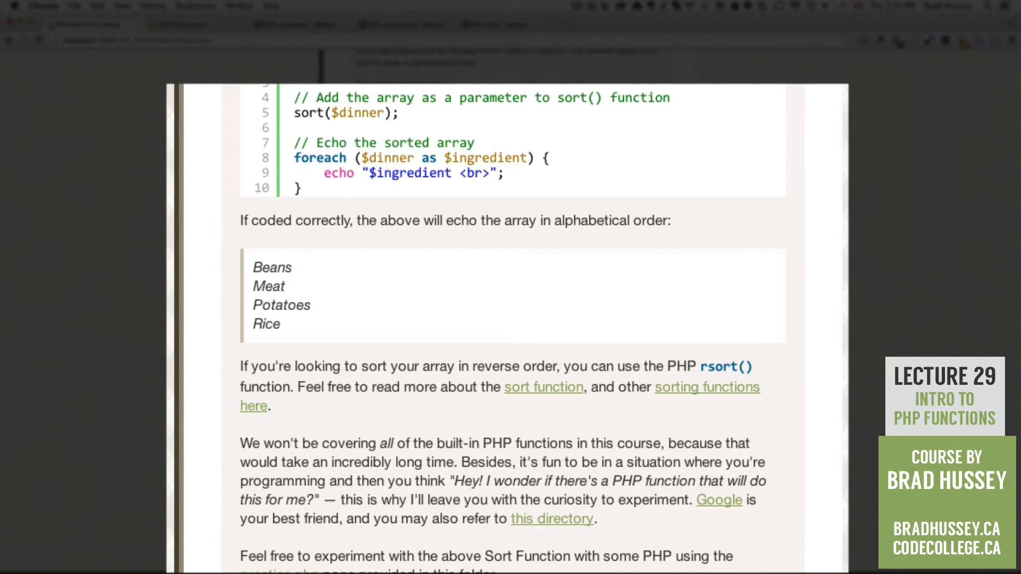
{"action": "mouse_move", "coordinate": [764, 419]}
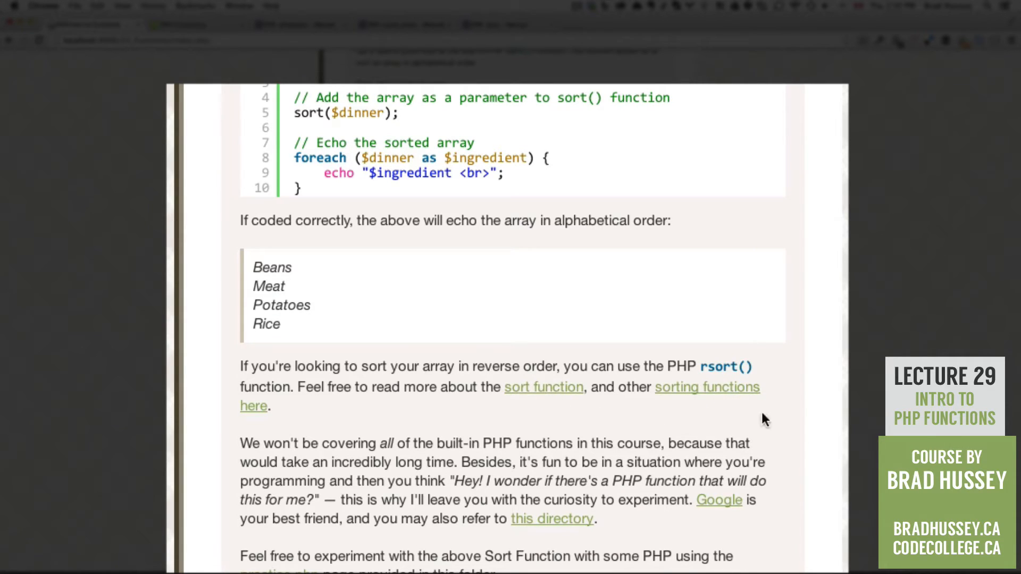
{"action": "scroll", "scroll_direction": "down", "scroll_amount": 3}
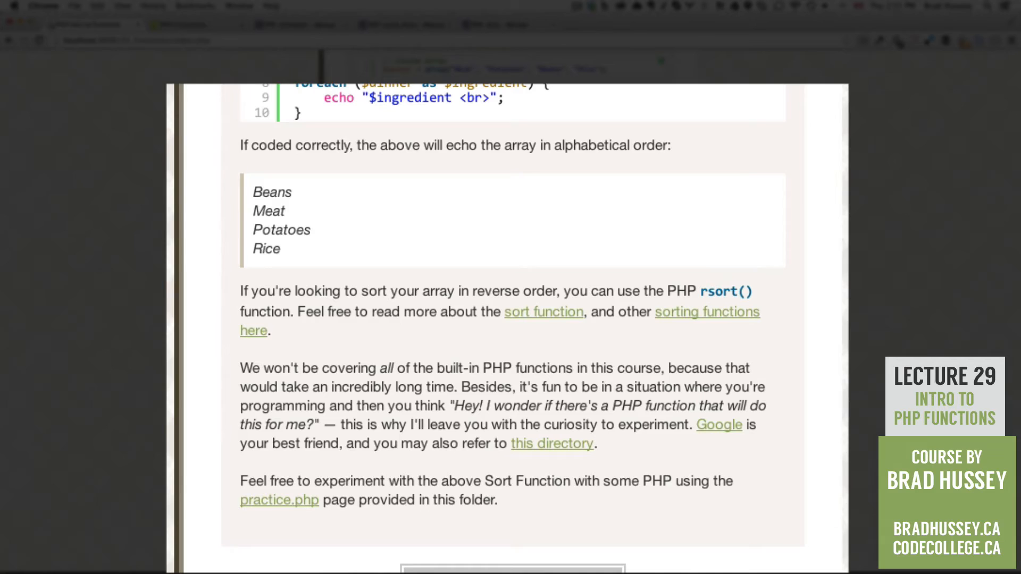
{"action": "mouse_move", "coordinate": [705, 494]}
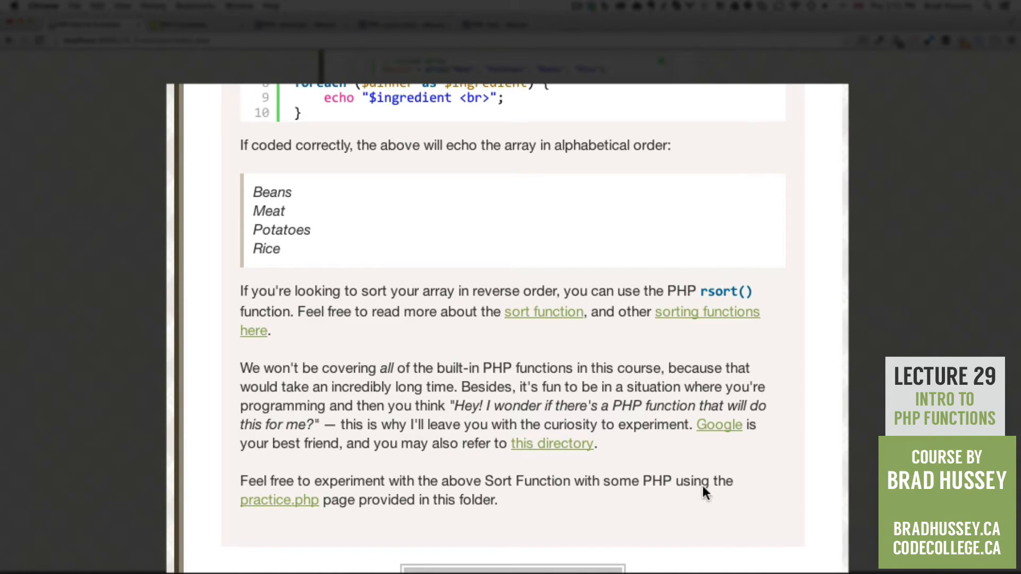
{"action": "mouse_move", "coordinate": [552, 444]}
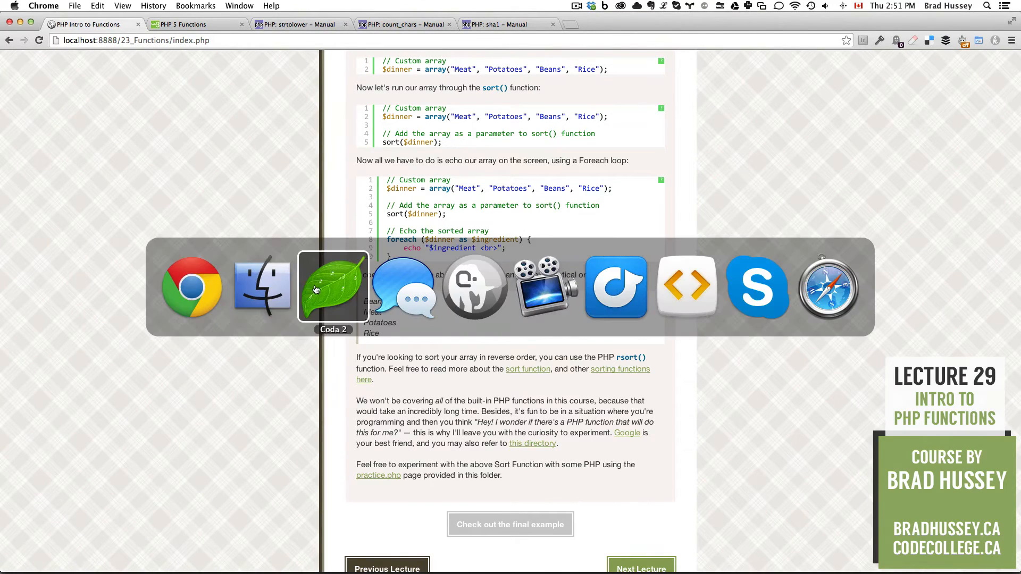
Step: Switch to Coda 2 to edit the sort() block of practice.php
{"action": "left_click", "coordinate": [333, 286]}
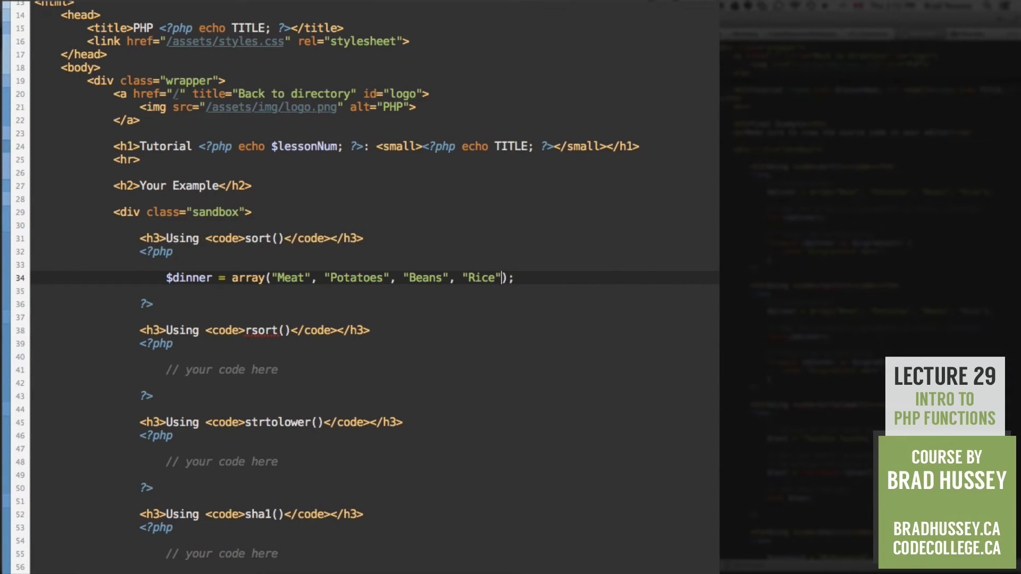
Step: Add sort($dinner); on a new line below the $dinner array
{"action": "key", "text": "Return"}
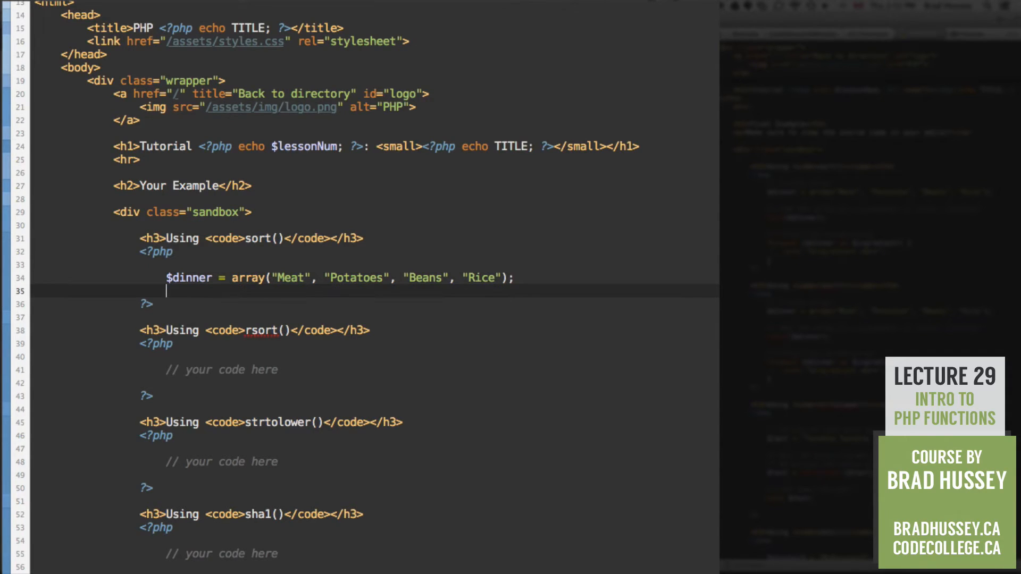
{"action": "key", "text": "Return"}
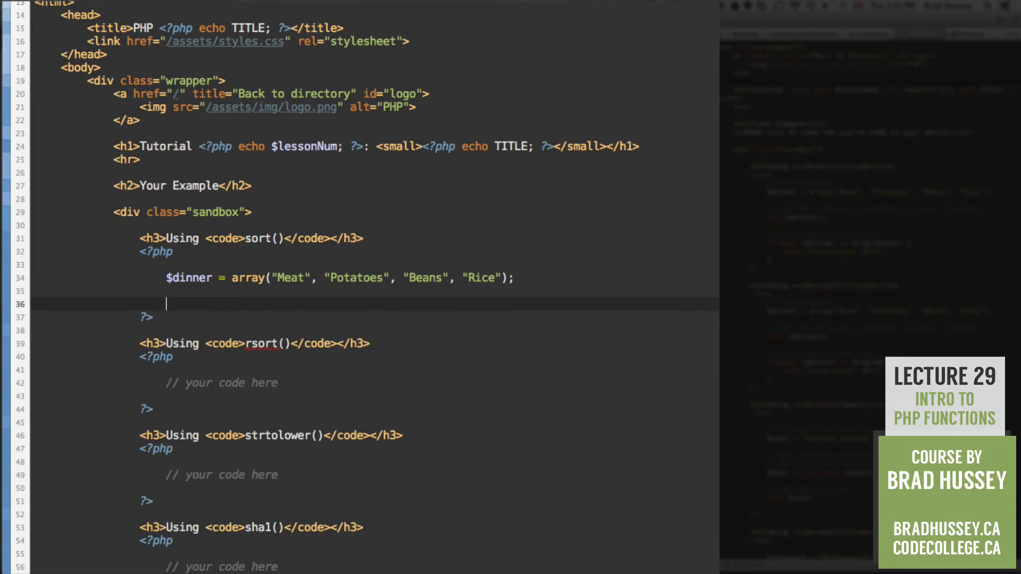
{"action": "type", "text": "$"}
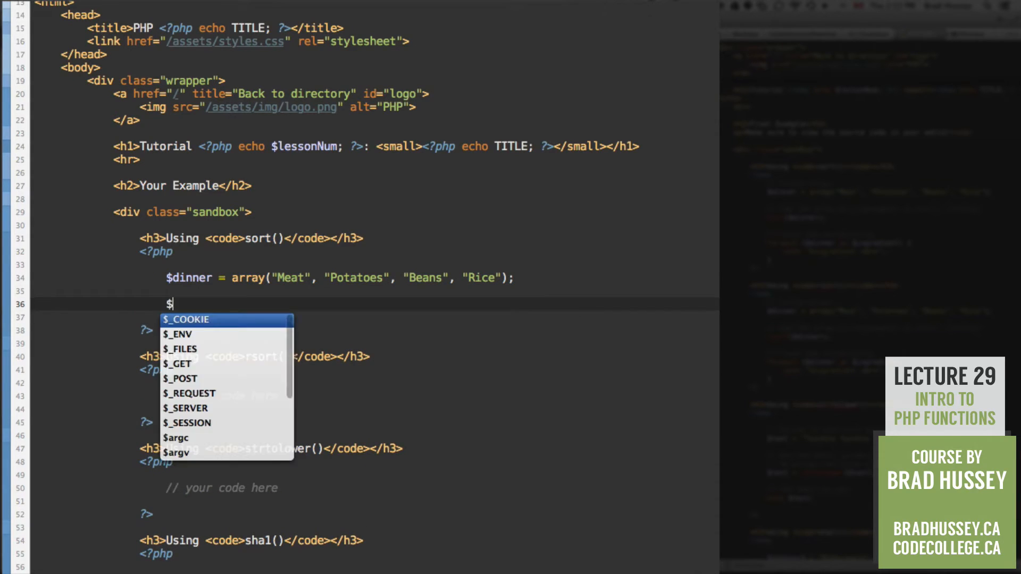
{"action": "type", "text": "sort("}
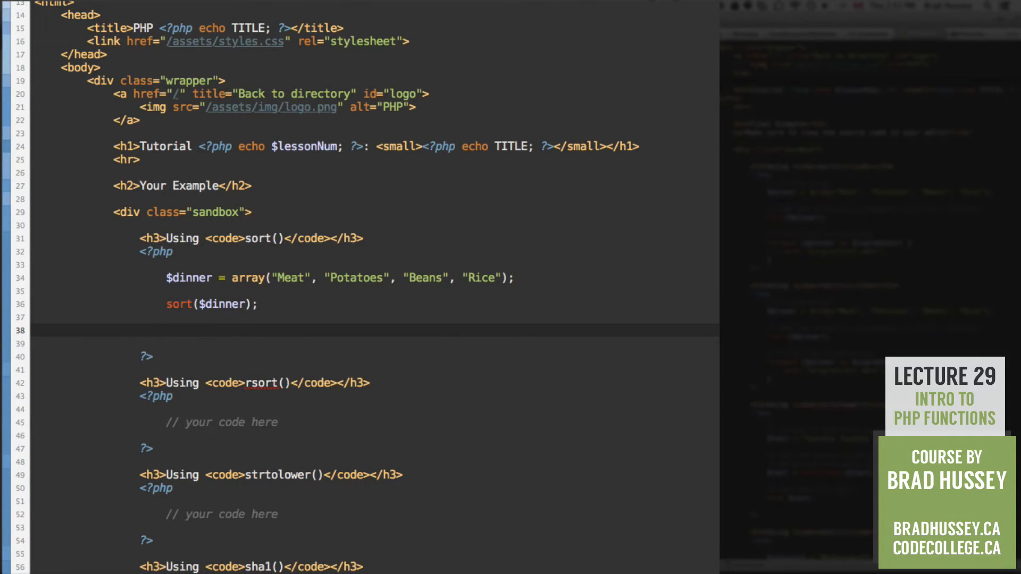
{"action": "left_click", "coordinate": [166, 330]}
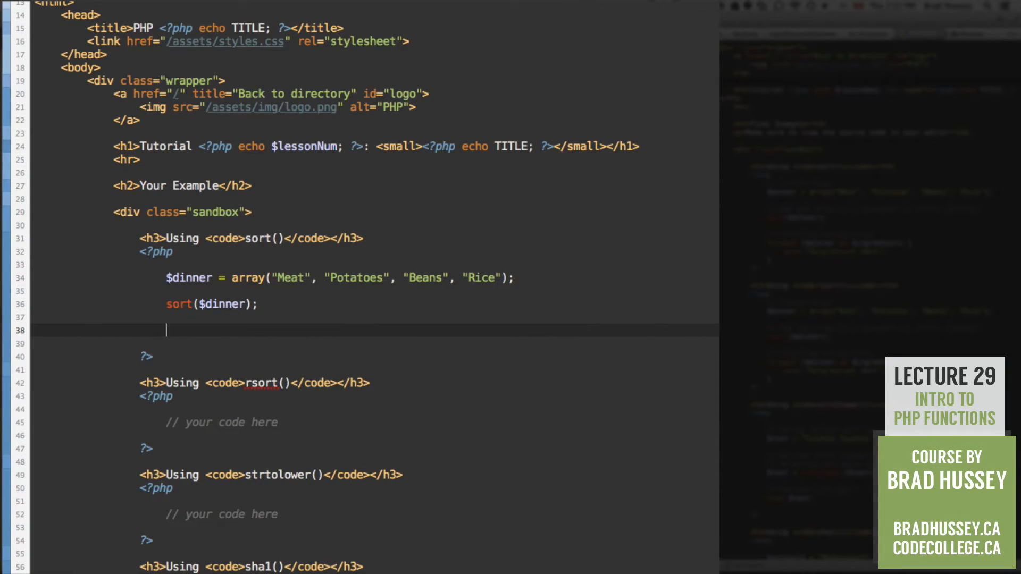
Step: Write a foreach loop echoing "$ingredient <br>" for each item in $dinner
{"action": "type", "text": "foreach ($dinner as $ingredient"}
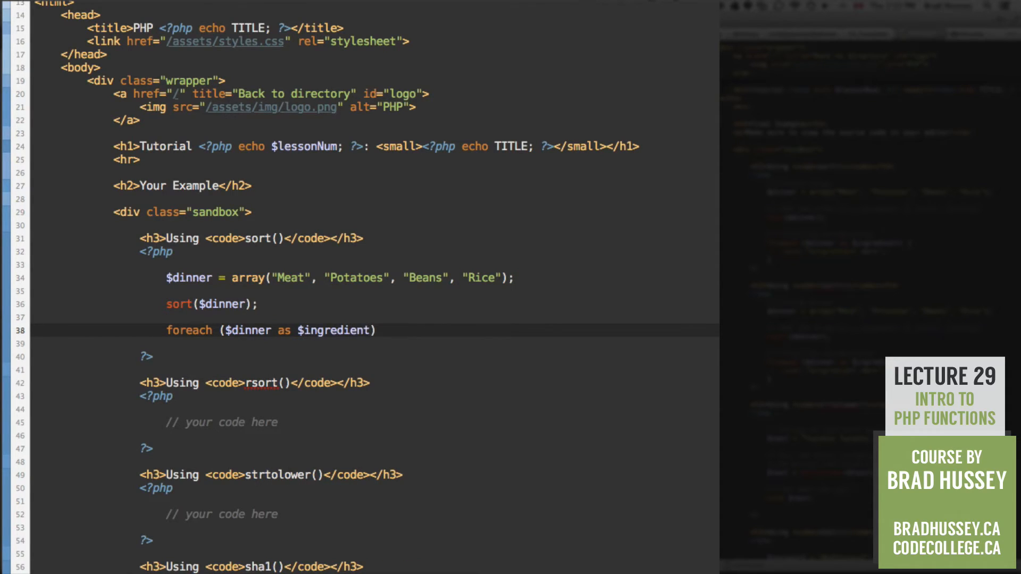
{"action": "type", "text": "{"}
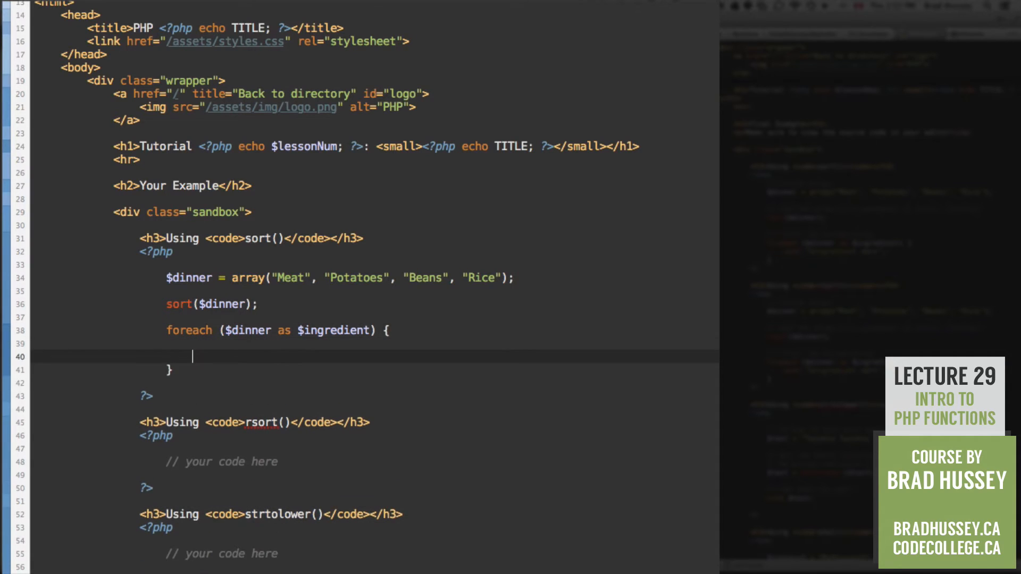
{"action": "type", "text": "echo \"$ingred"}
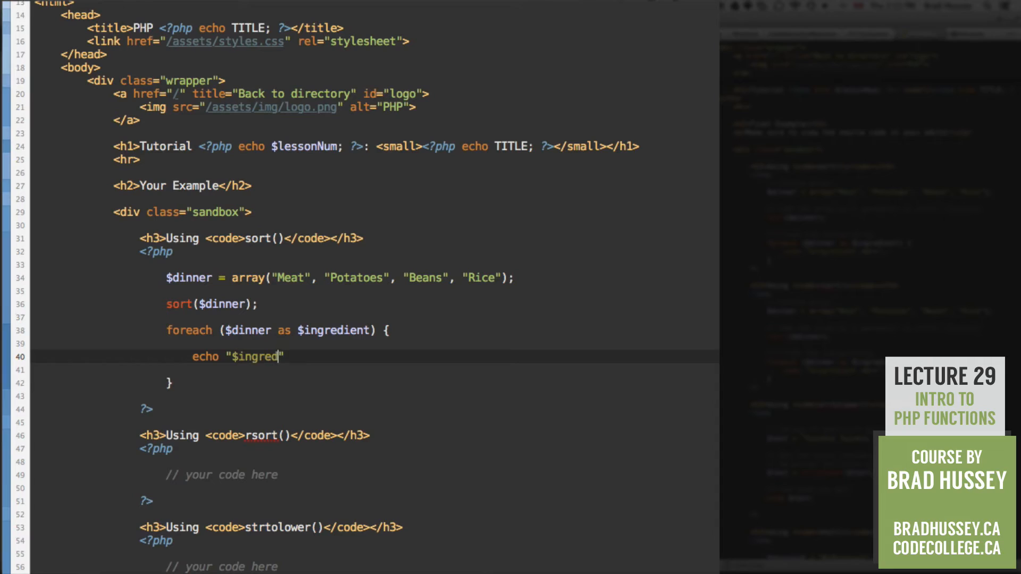
{"action": "type", "text": "ient <"}
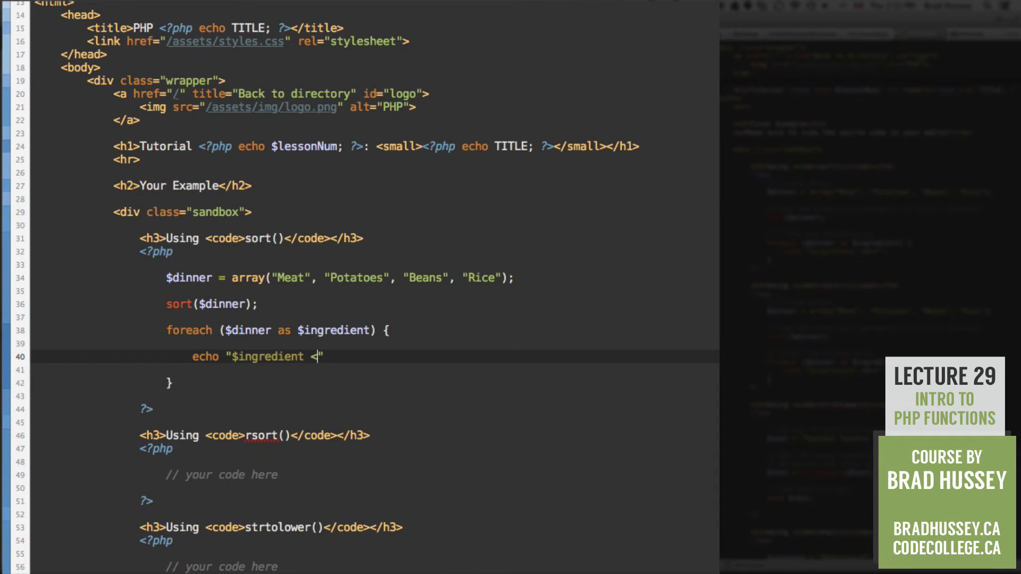
{"action": "type", "text": "br>\";"}
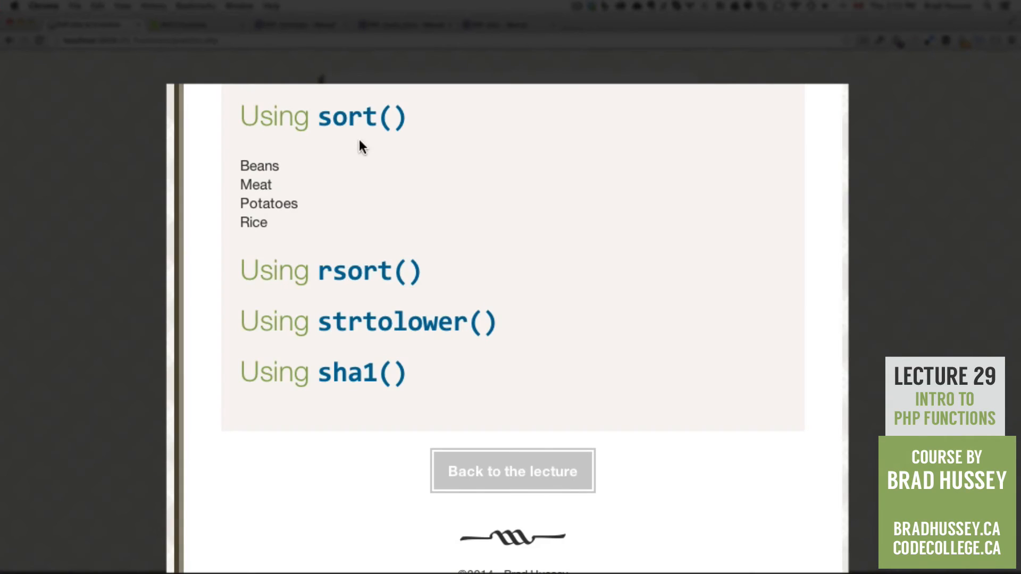
{"action": "mouse_move", "coordinate": [285, 225]}
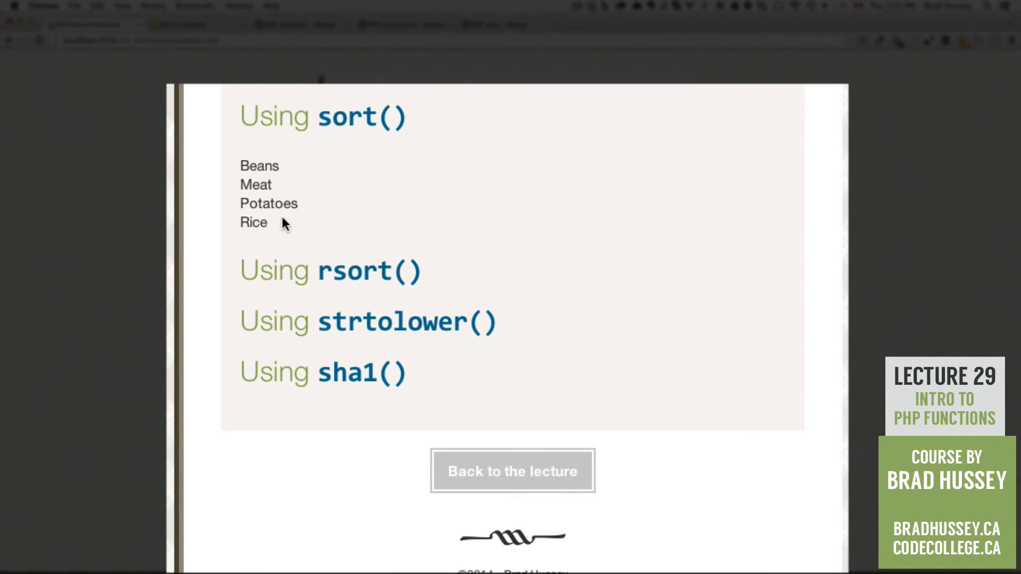
{"action": "mouse_move", "coordinate": [295, 199]}
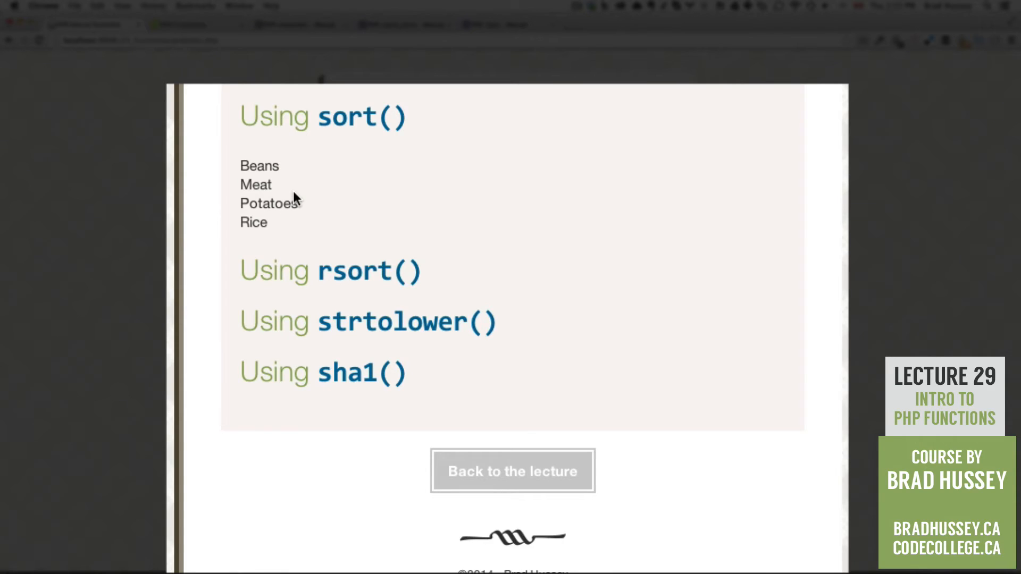
{"action": "mouse_move", "coordinate": [338, 192]}
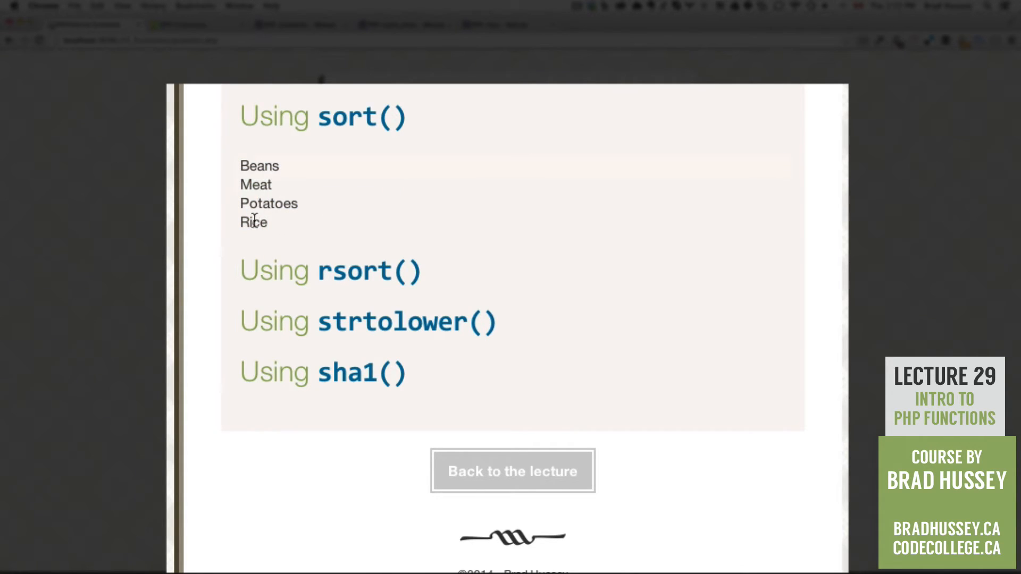
{"action": "mouse_move", "coordinate": [369, 192]}
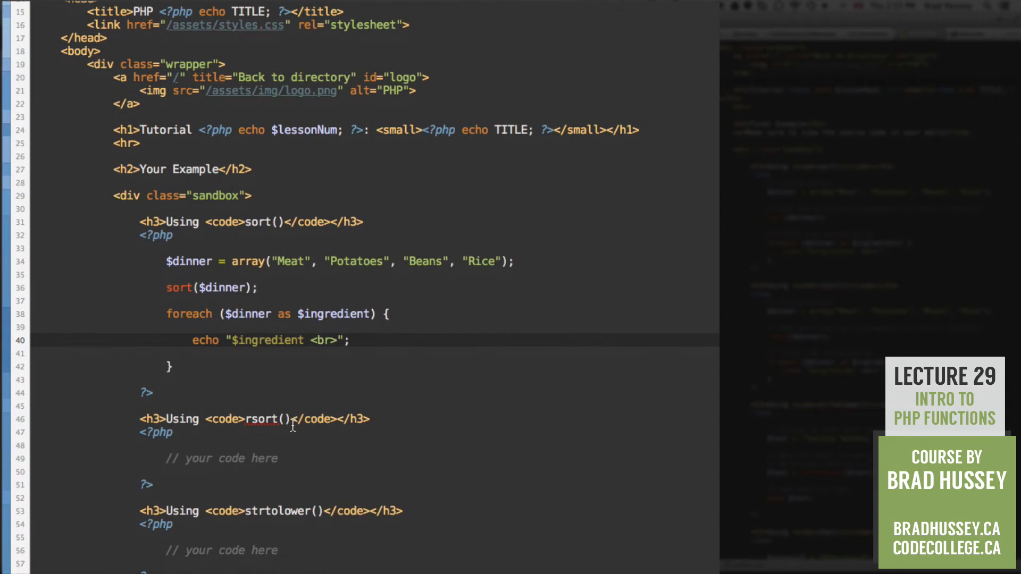
Step: Replace the rsort() placeholder comment with rsort($dinner);
{"action": "double_click", "coordinate": [222, 457]}
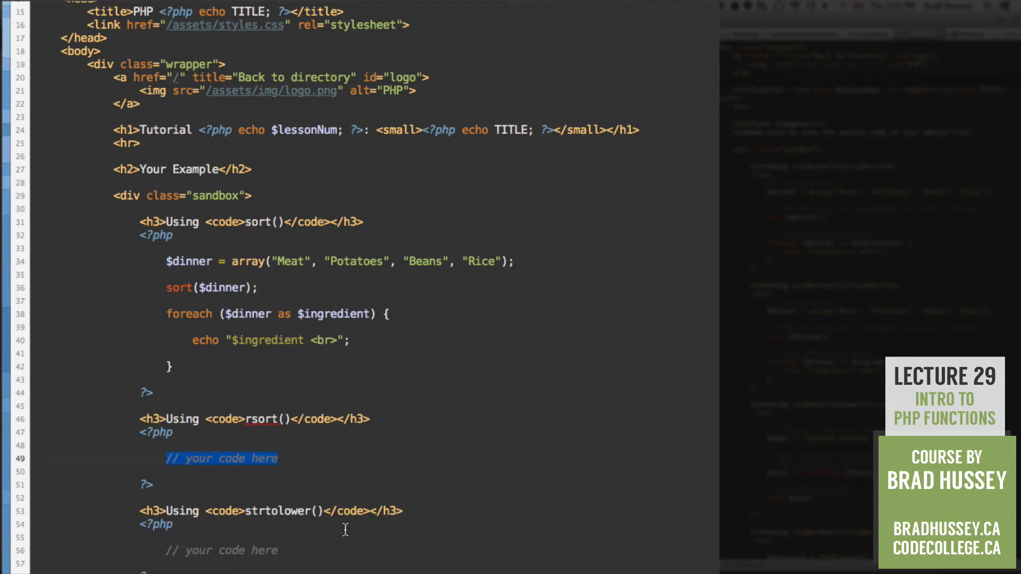
{"action": "mouse_move", "coordinate": [219, 459]}
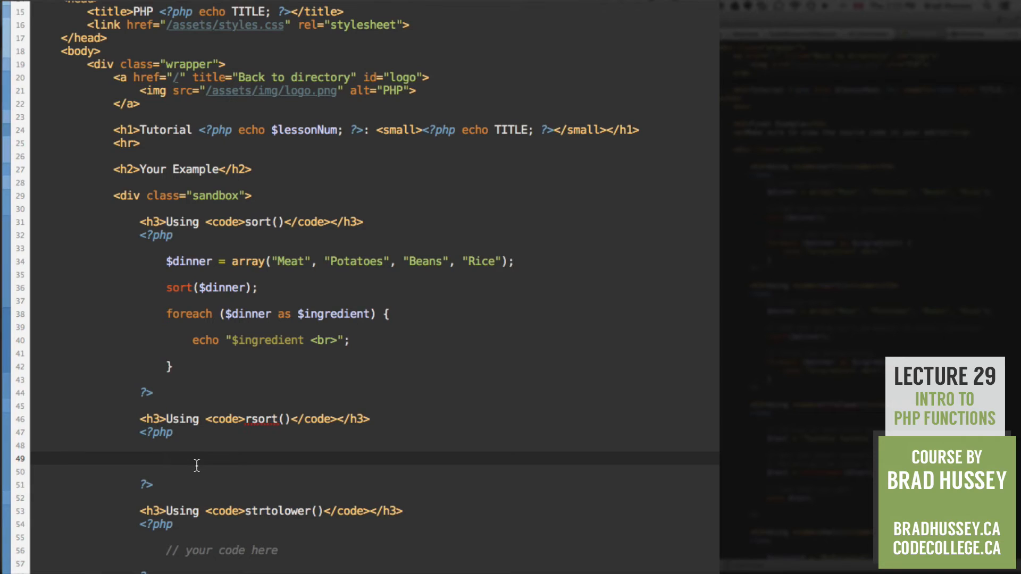
{"action": "mouse_move", "coordinate": [215, 538]}
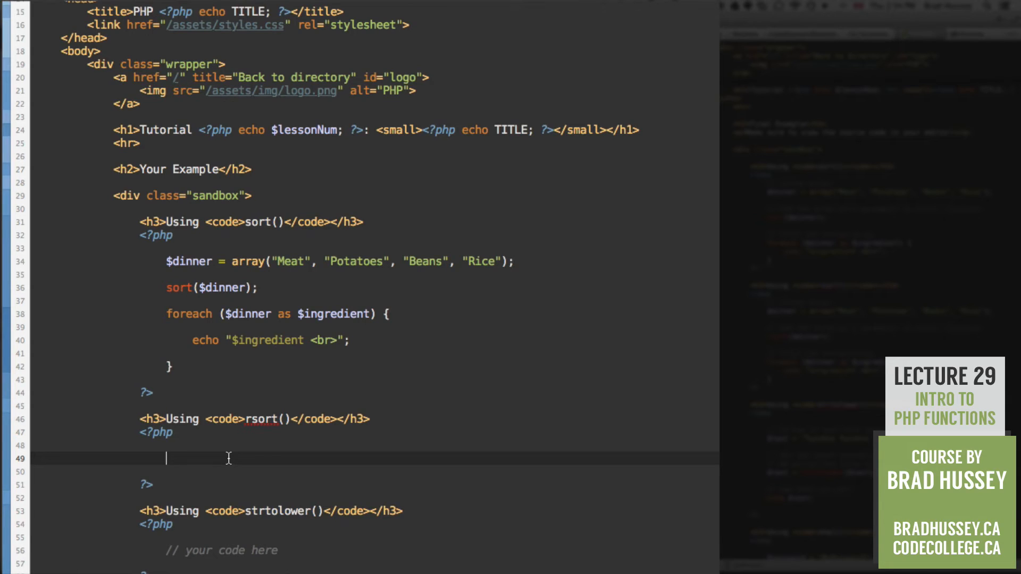
{"action": "type", "text": "sor"}
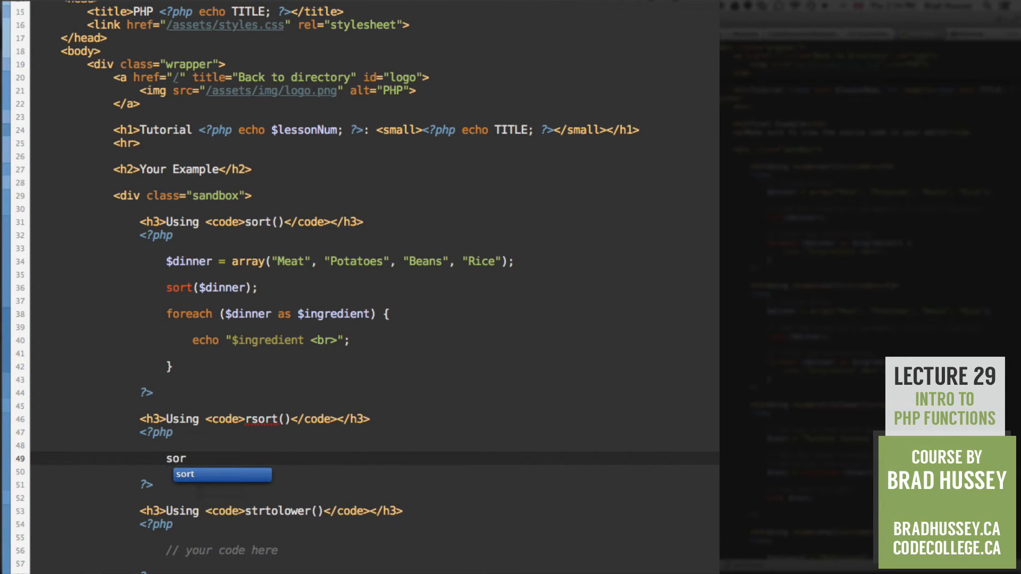
{"action": "type", "text": "rs"}
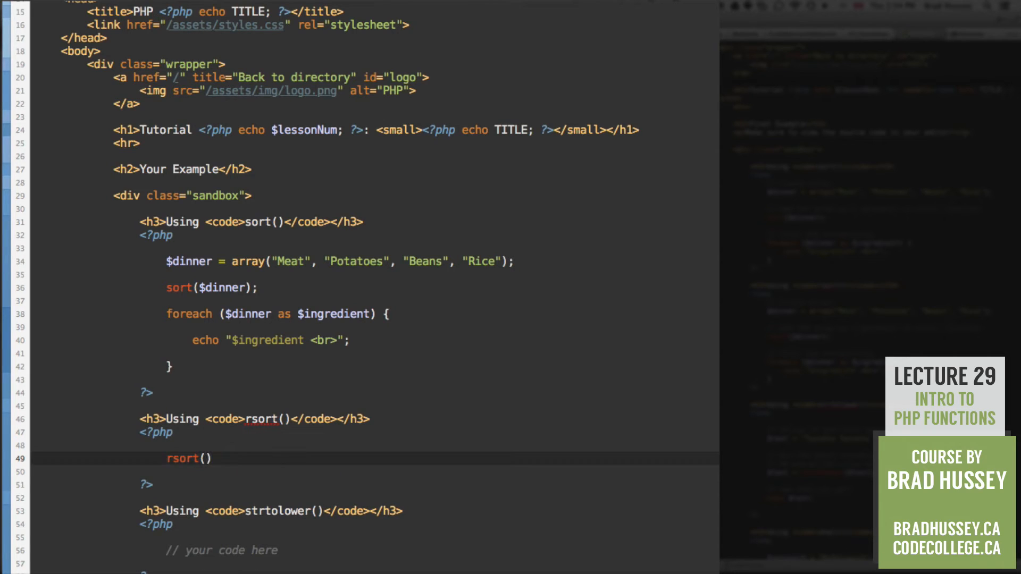
{"action": "type", "text": "$dinner"}
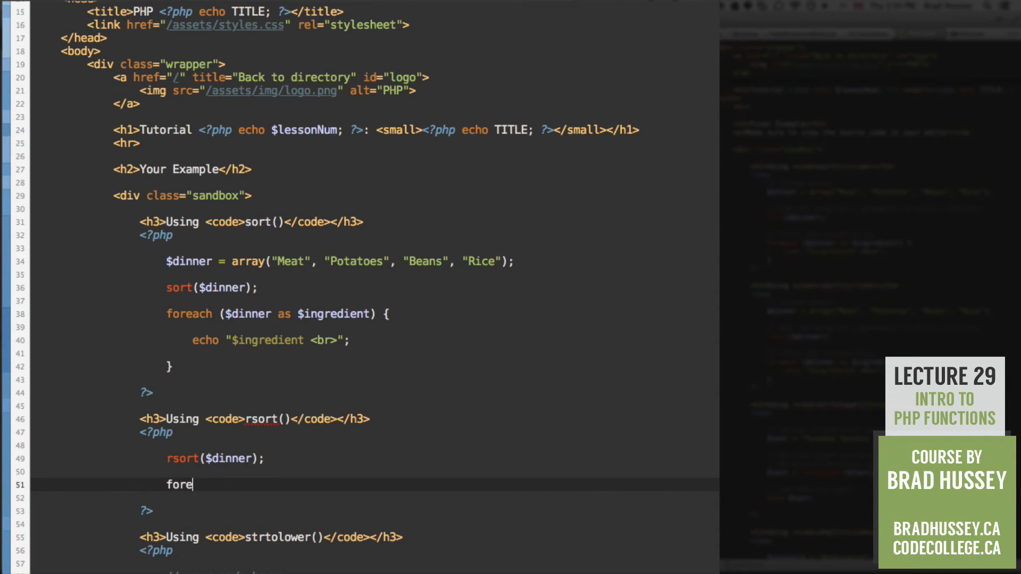
Step: Write a foreach loop over $dinner echoing "$ingredient <br>"
{"action": "type", "text": "ach"}
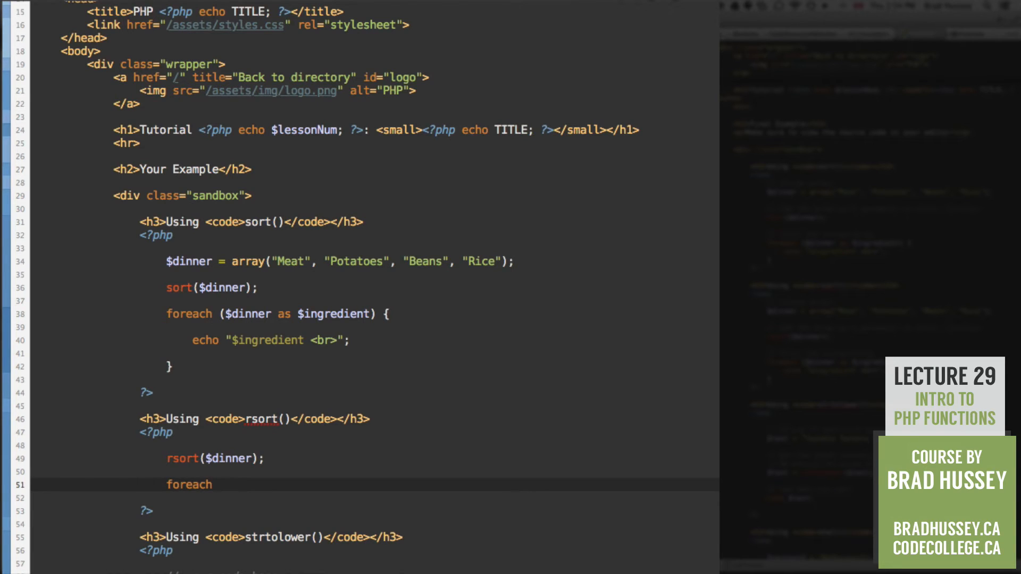
{"action": "type", "text": "($dinn"}
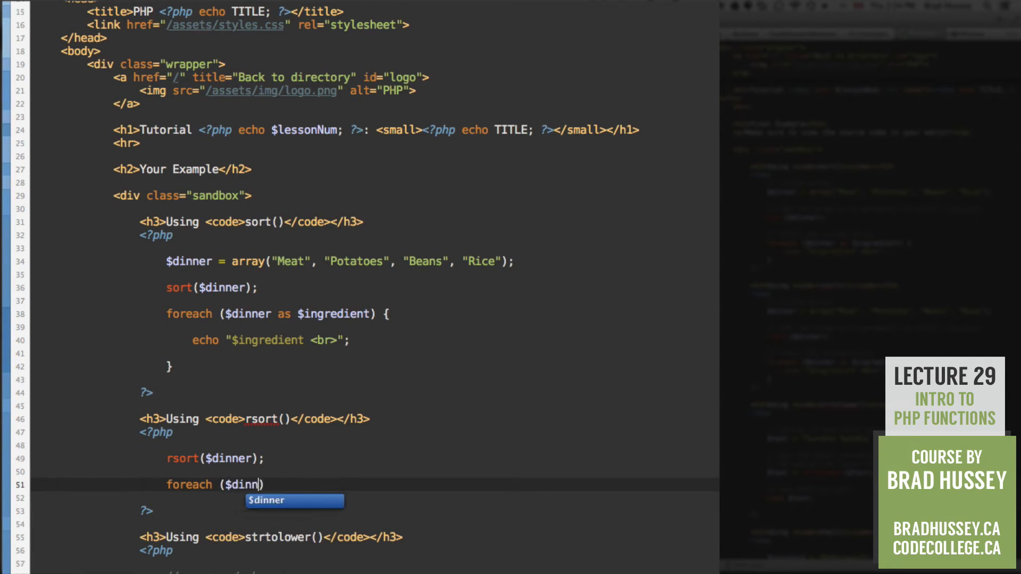
{"action": "type", "text": "as"}
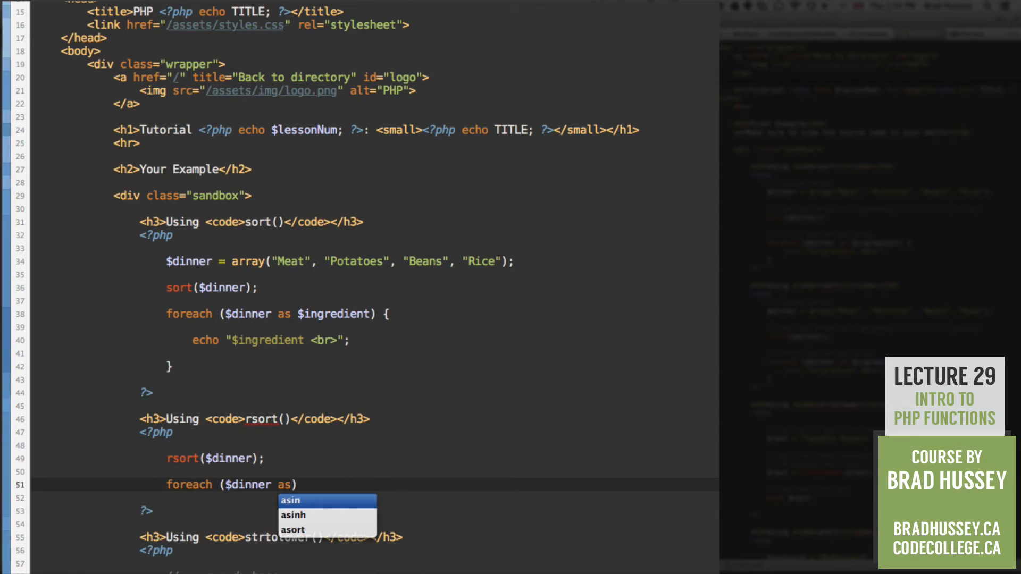
{"action": "type", "text": "#"}
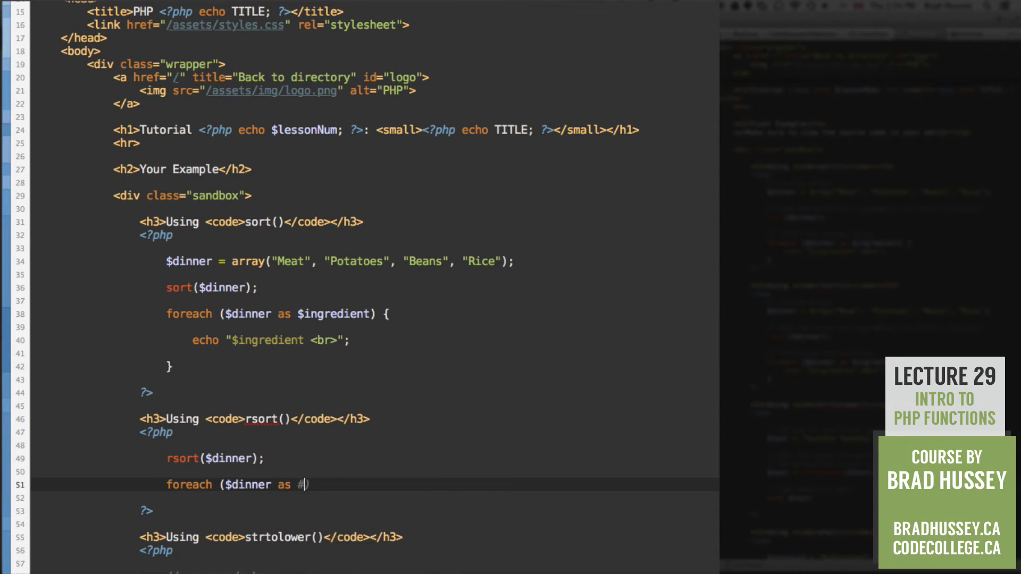
{"action": "type", "text": "ingredient) {"}
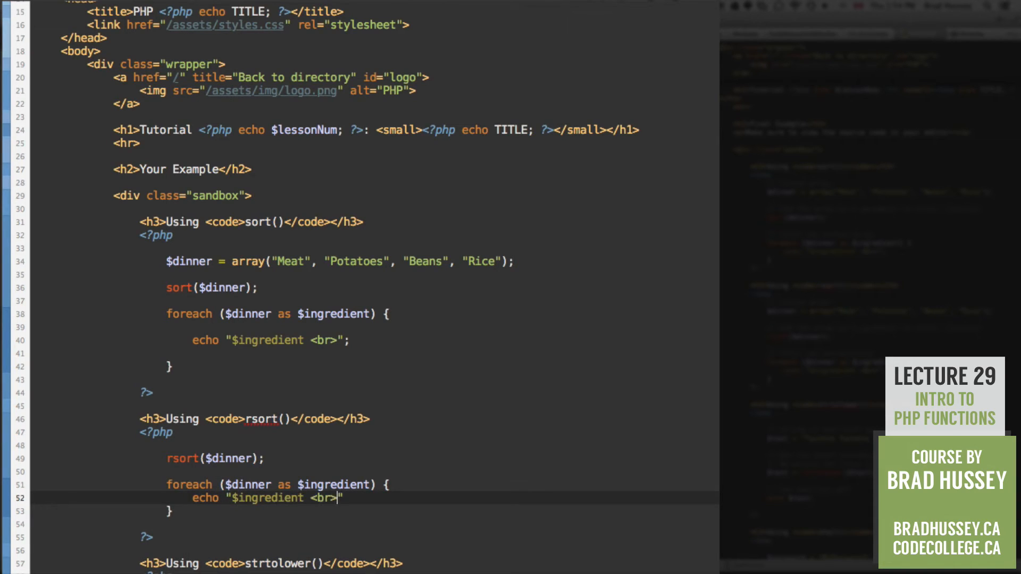
{"action": "type", "text": ";"}
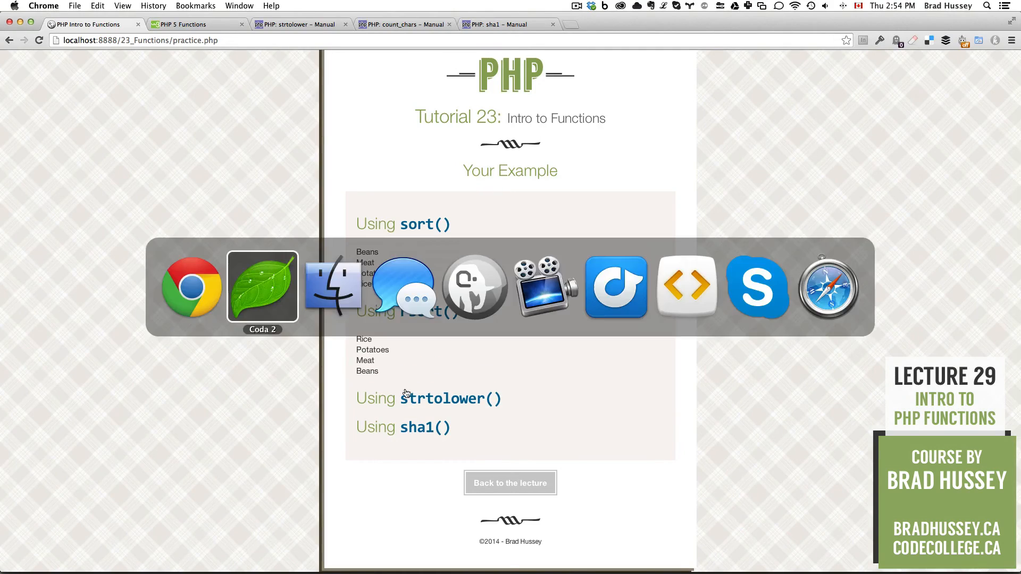
Step: Refresh practice.php in Chrome to show Rice, Potatoes, Meat, Beans from rsort()
{"action": "left_click", "coordinate": [262, 286]}
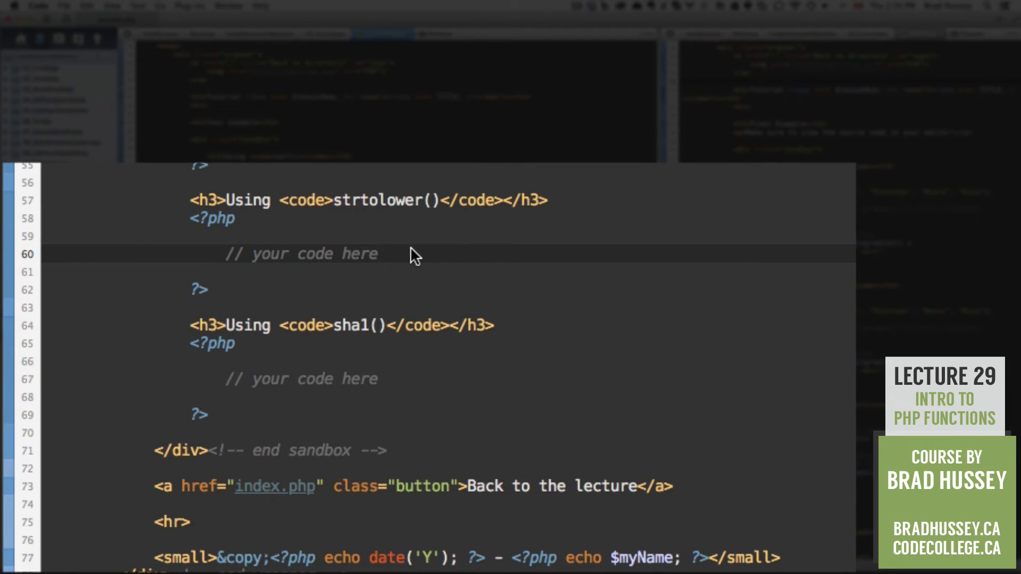
{"action": "left_click", "coordinate": [379, 254]}
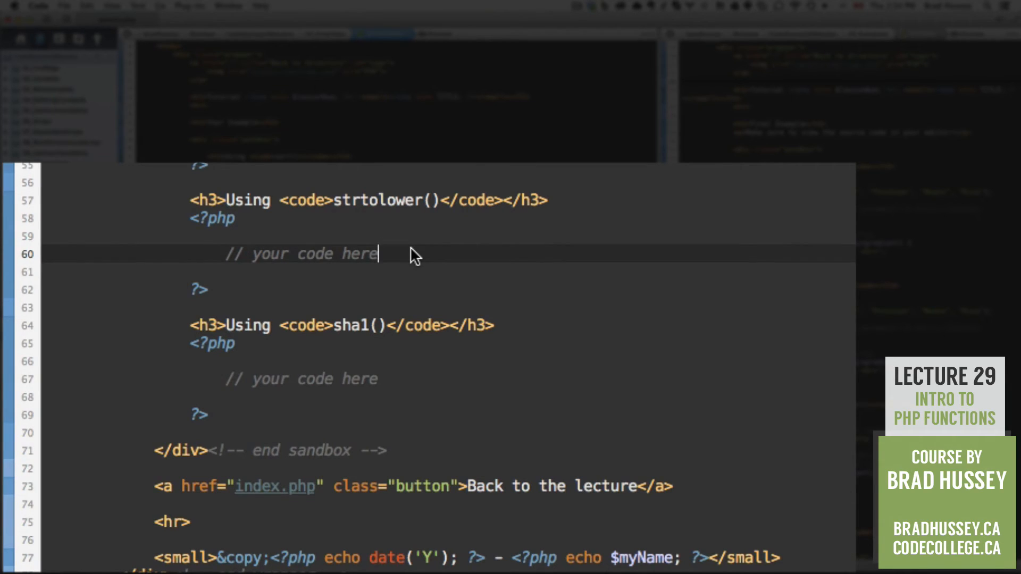
{"action": "double_click", "coordinate": [301, 254]}
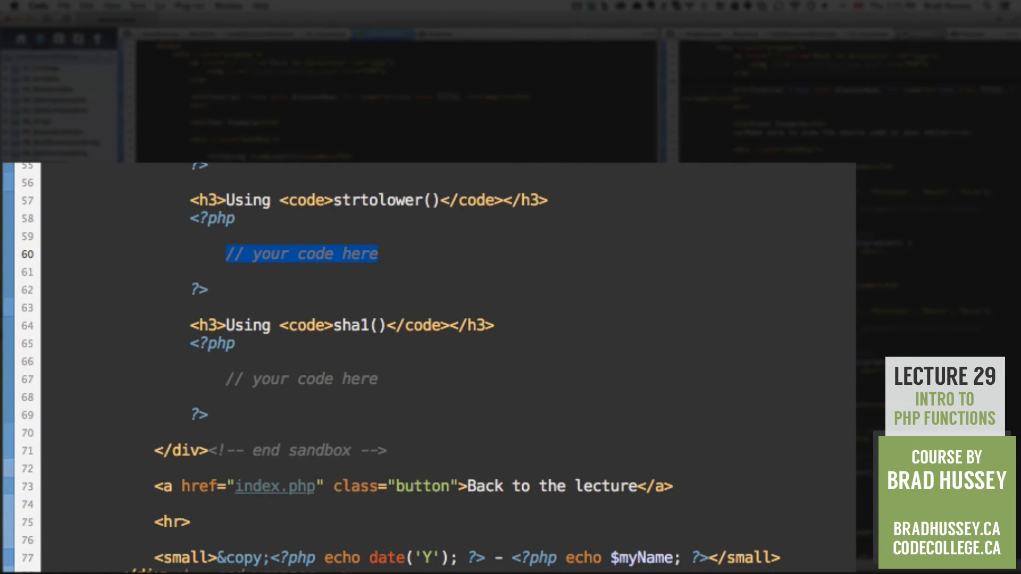
{"action": "mouse_move", "coordinate": [363, 269]}
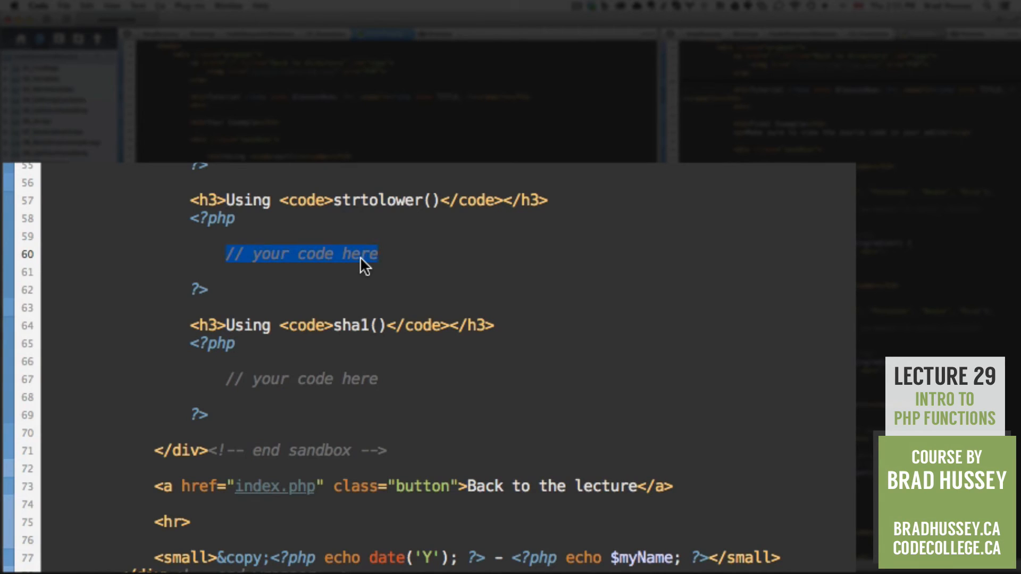
Step: Set $text = "Twinkle Twinkle little STAR!"; under the strtolower() heading
{"action": "type", "text": "$text = \"Ti"}
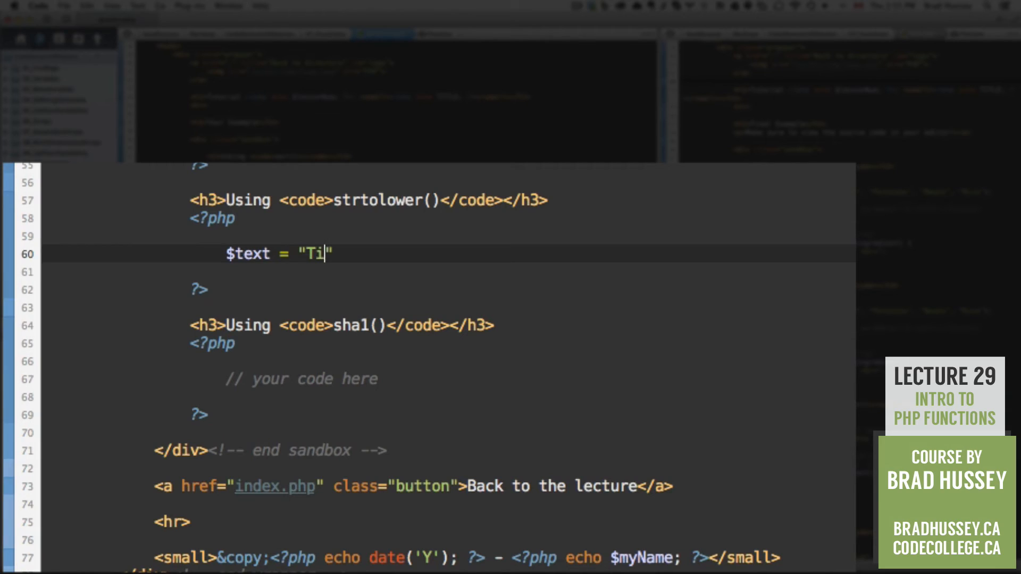
{"action": "type", "text": "winkl"}
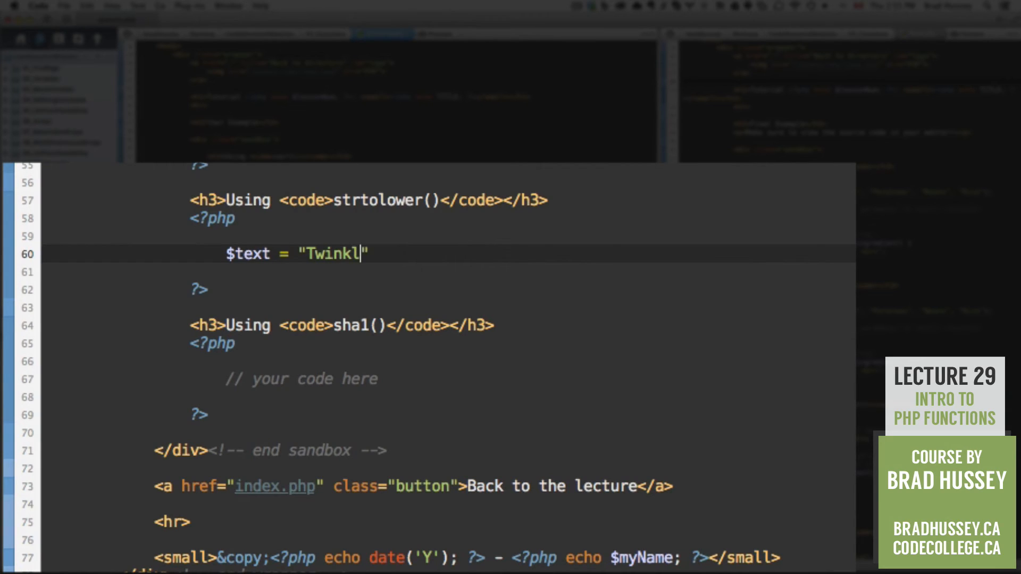
{"action": "type", "text": "e Twin"}
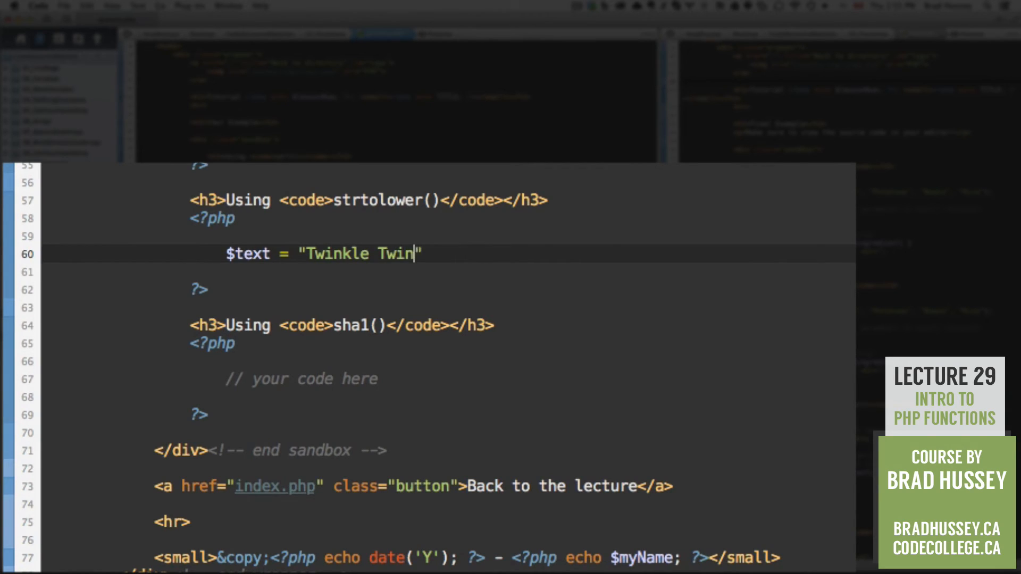
{"action": "type", "text": "kle litt"}
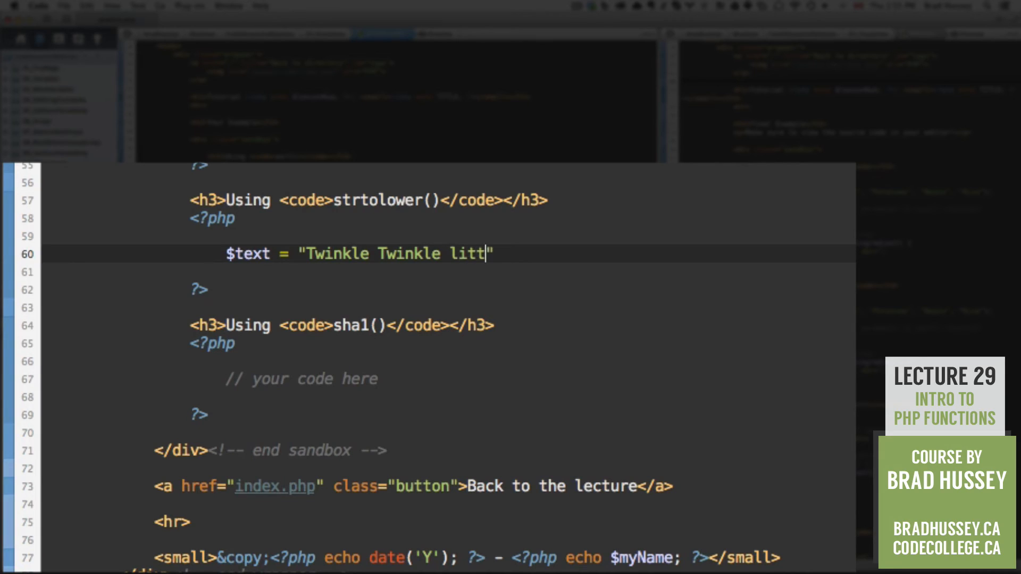
{"action": "type", "text": "le STAR!"}
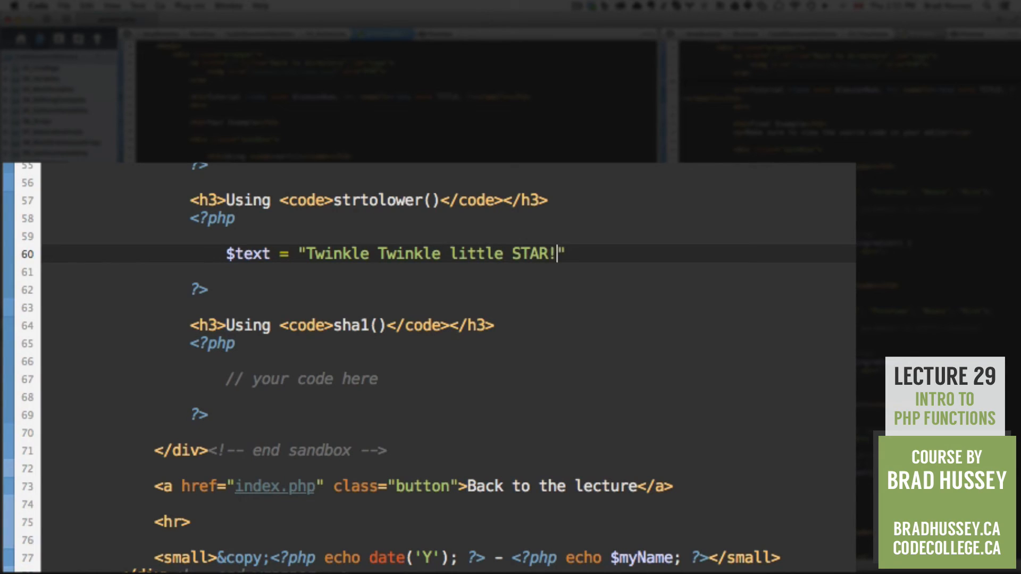
{"action": "type", "text": ";"}
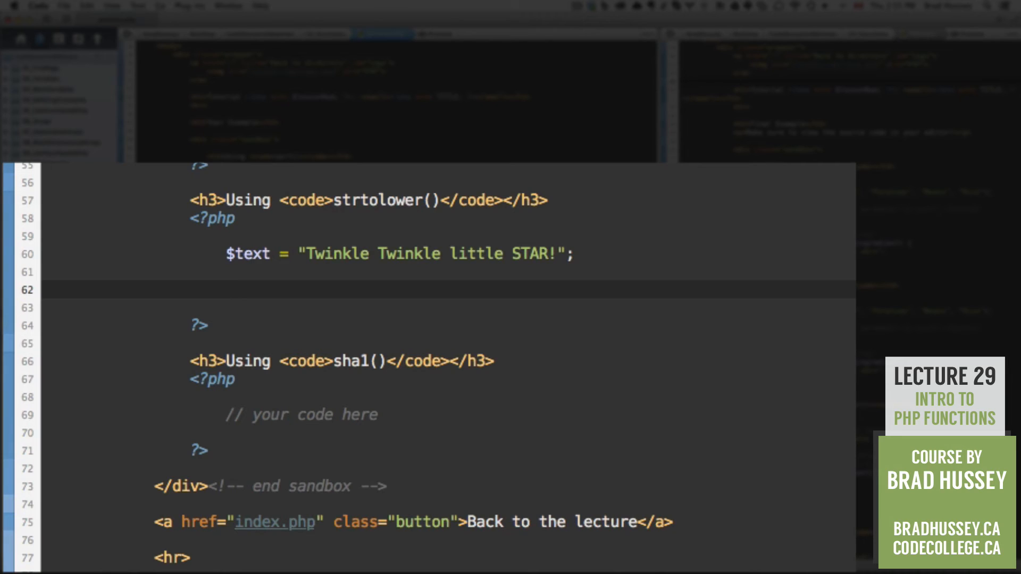
Step: Add $text = strtolower($text); and echo $text; to output the lowercased string
{"action": "type", "text": "$text ="}
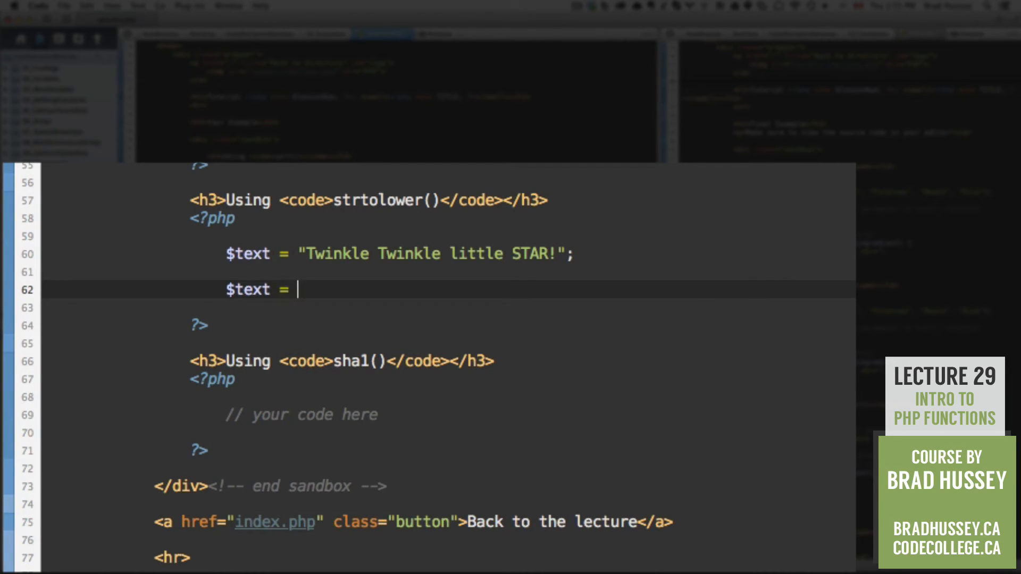
{"action": "type", "text": "s"}
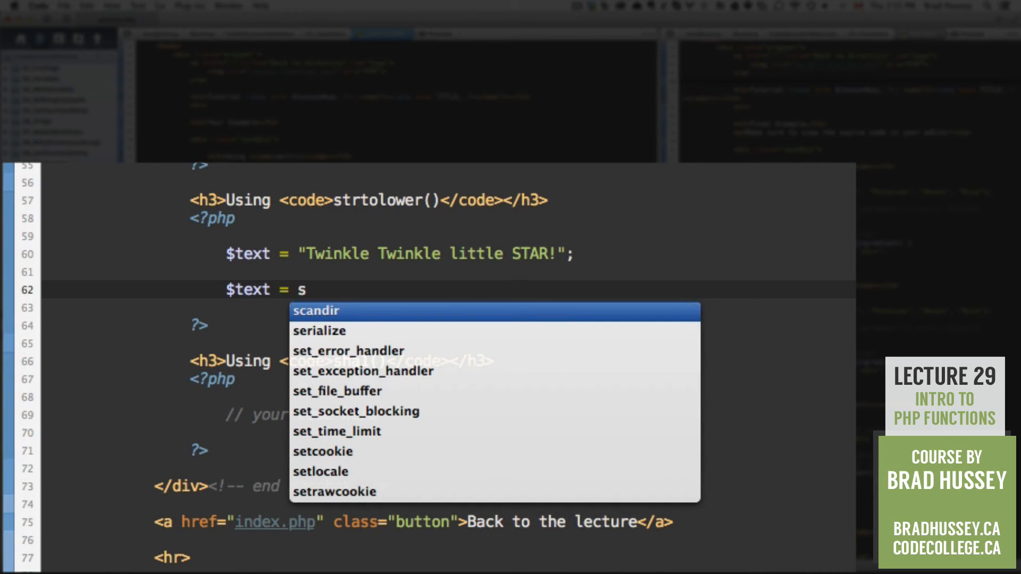
{"action": "type", "text": "trto"}
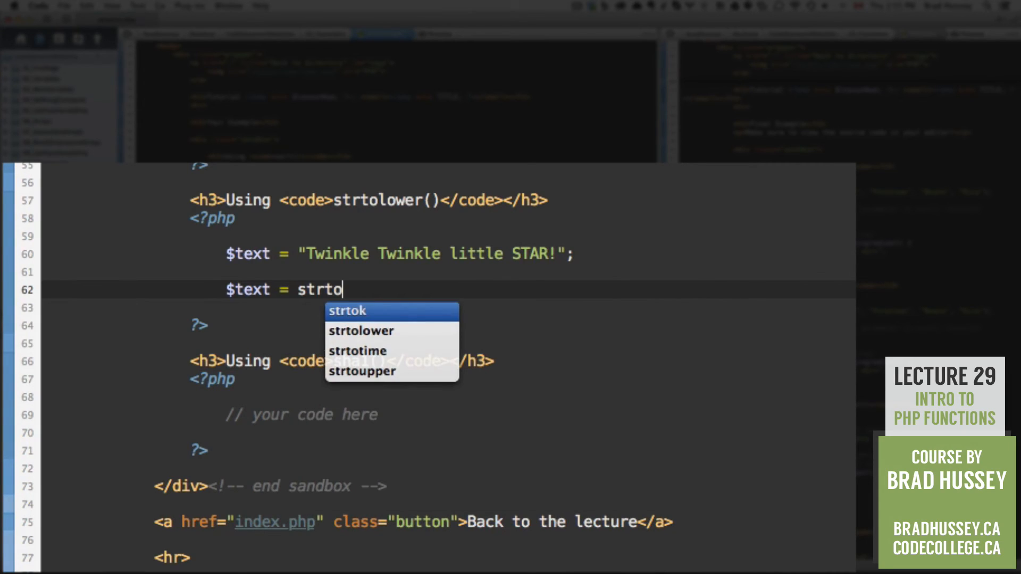
{"action": "left_click", "coordinate": [361, 331]}
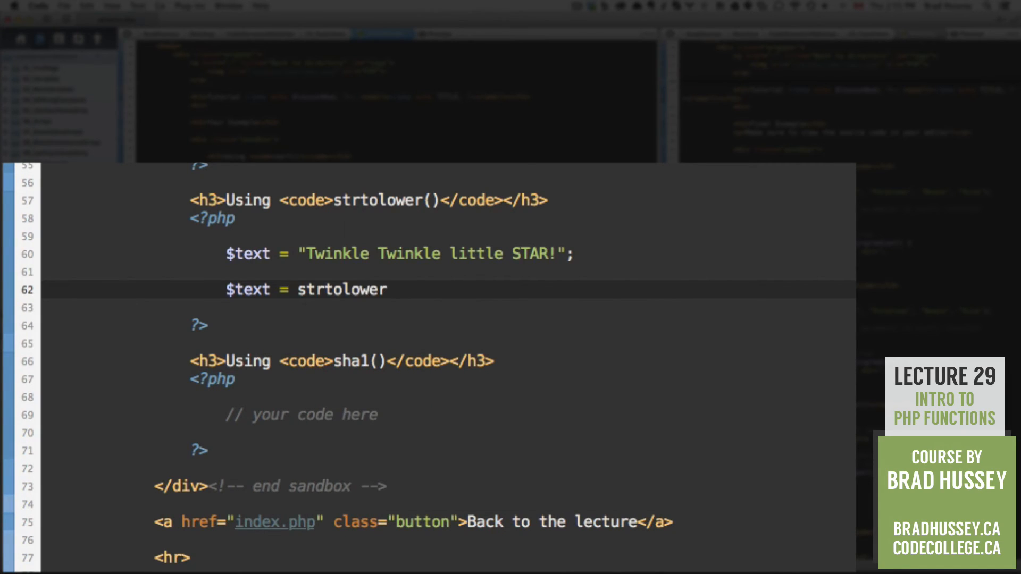
{"action": "type", "text": "()"}
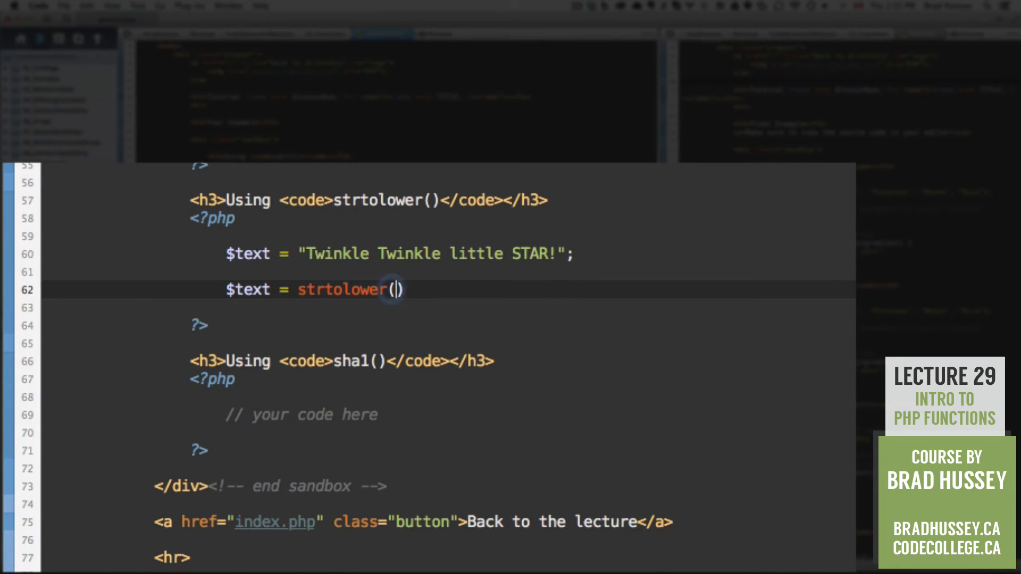
{"action": "type", "text": "$text"}
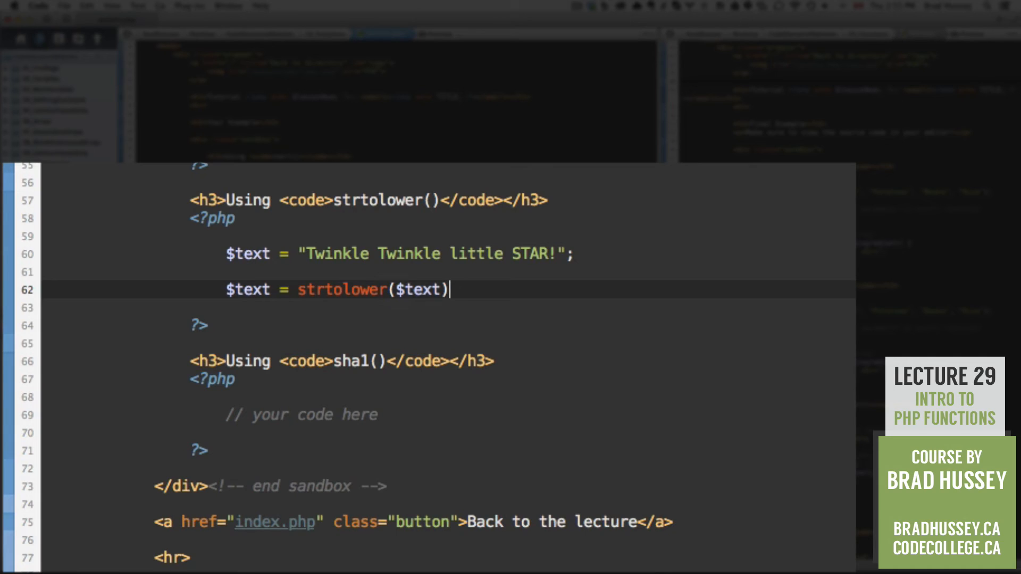
{"action": "type", "text": ";"}
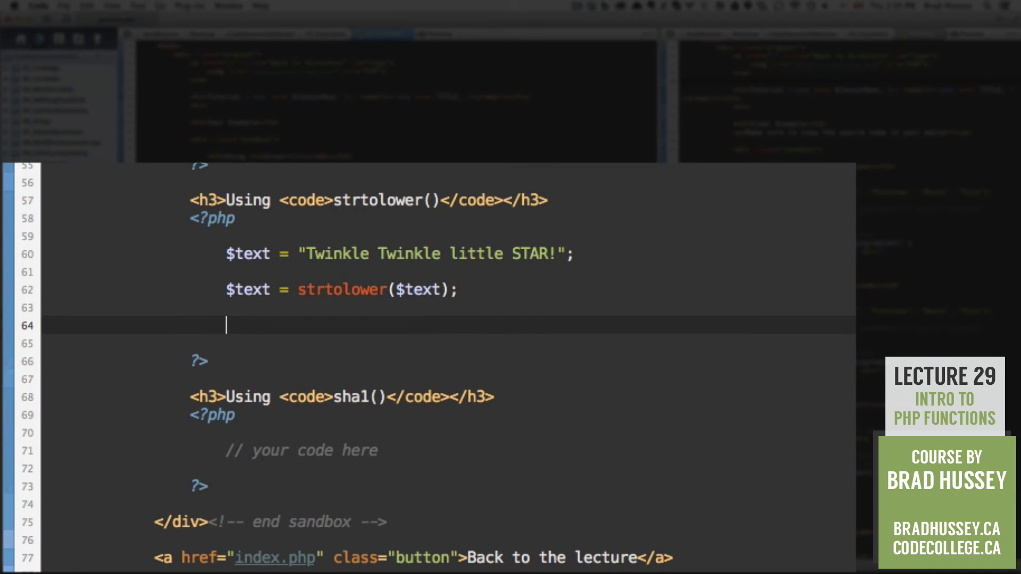
{"action": "type", "text": "echo"}
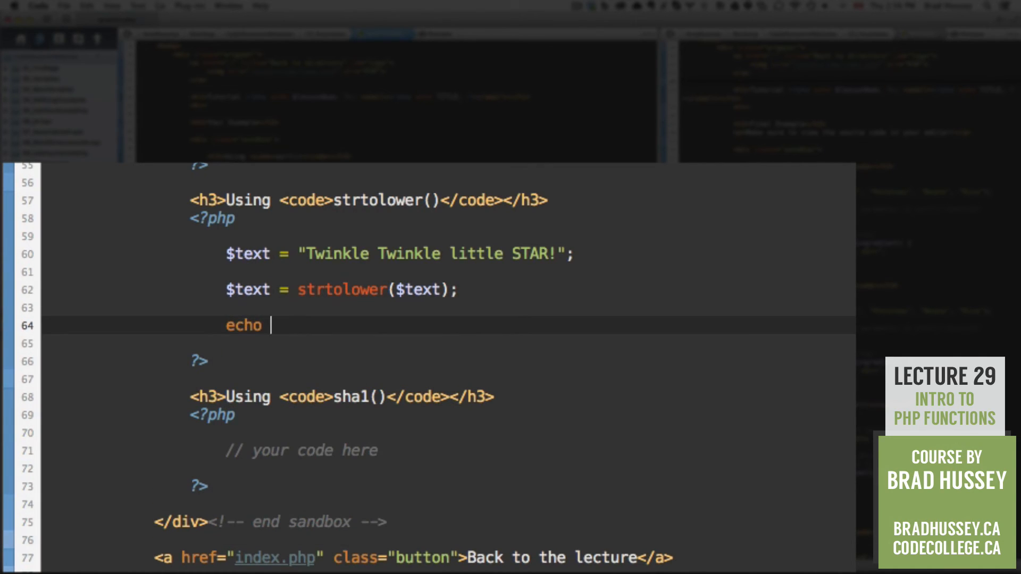
{"action": "type", "text": "$text;"}
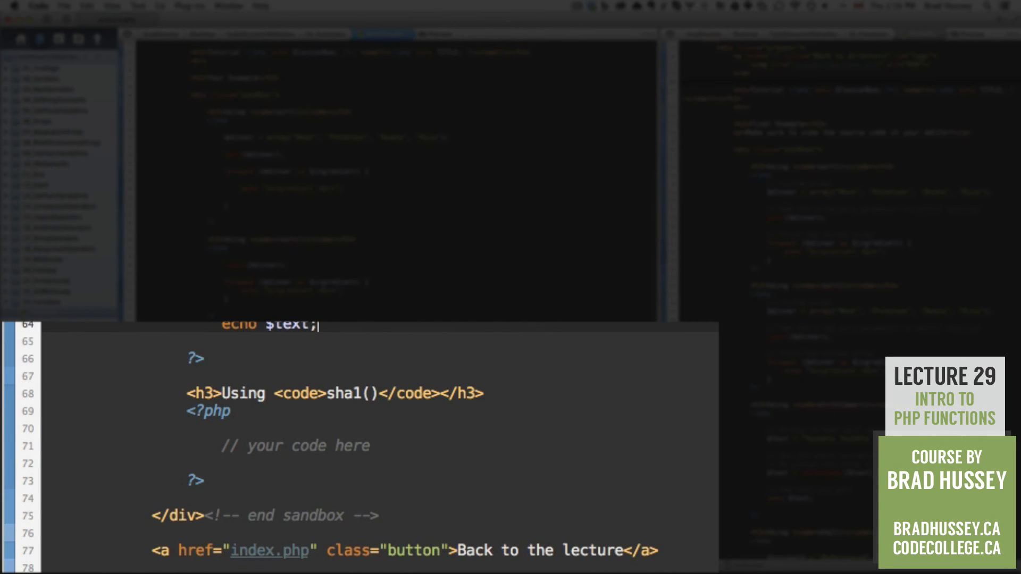
{"action": "scroll", "scroll_direction": "down", "scroll_amount": 3}
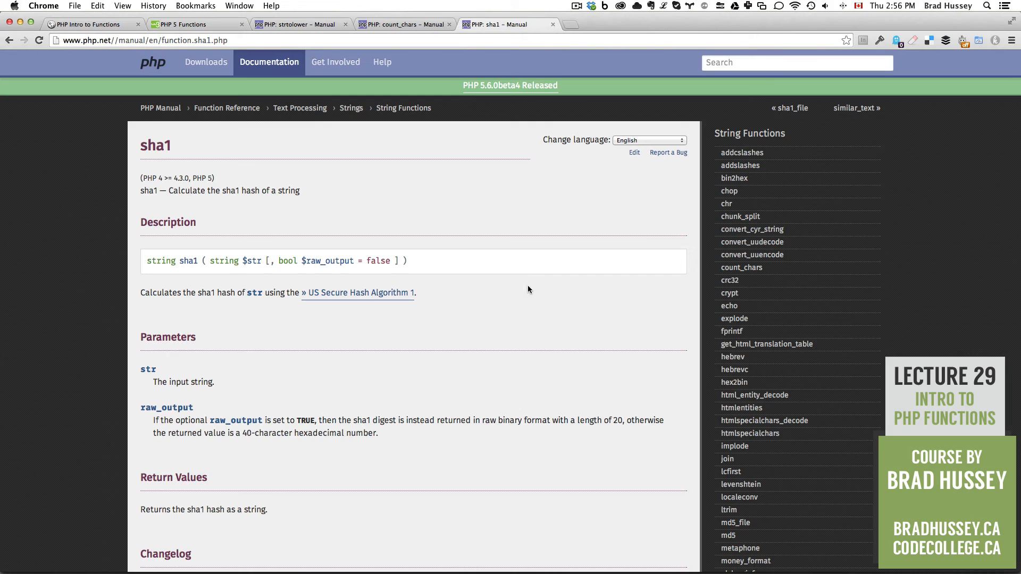
{"action": "mouse_move", "coordinate": [231, 196]}
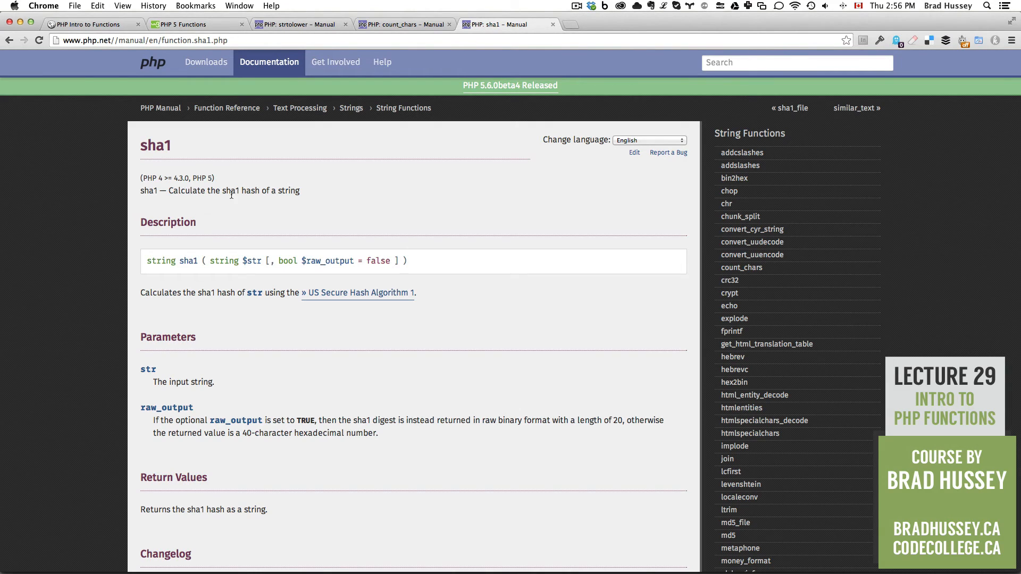
{"action": "mouse_move", "coordinate": [262, 196]}
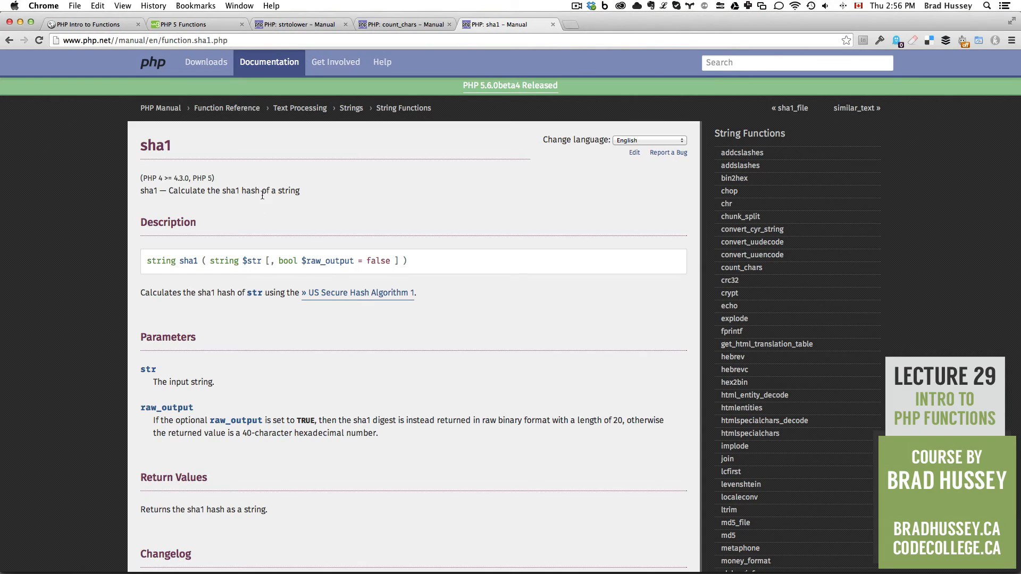
{"action": "mouse_move", "coordinate": [350, 195]}
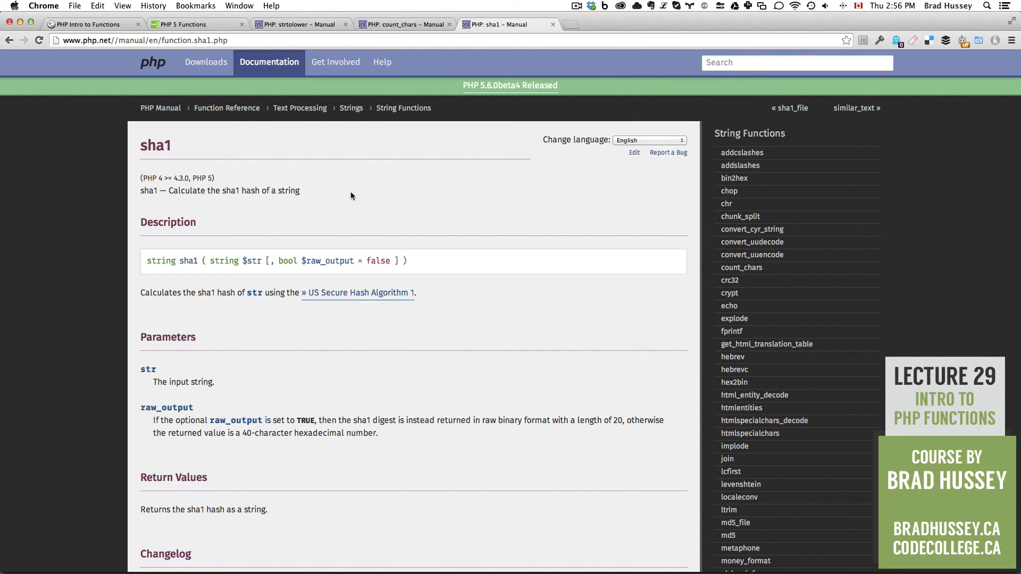
{"action": "mouse_move", "coordinate": [453, 261]}
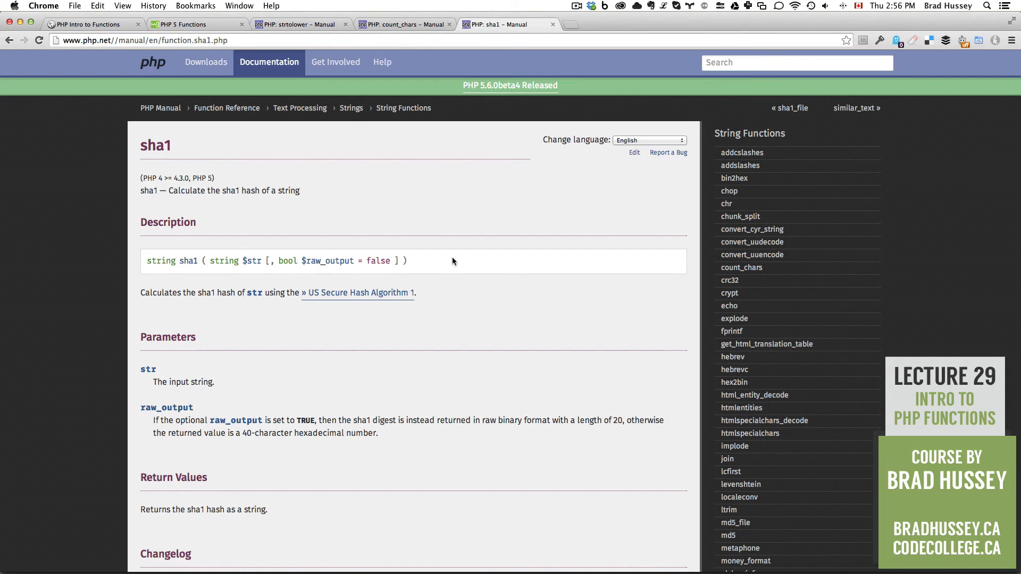
{"action": "mouse_move", "coordinate": [404, 190]}
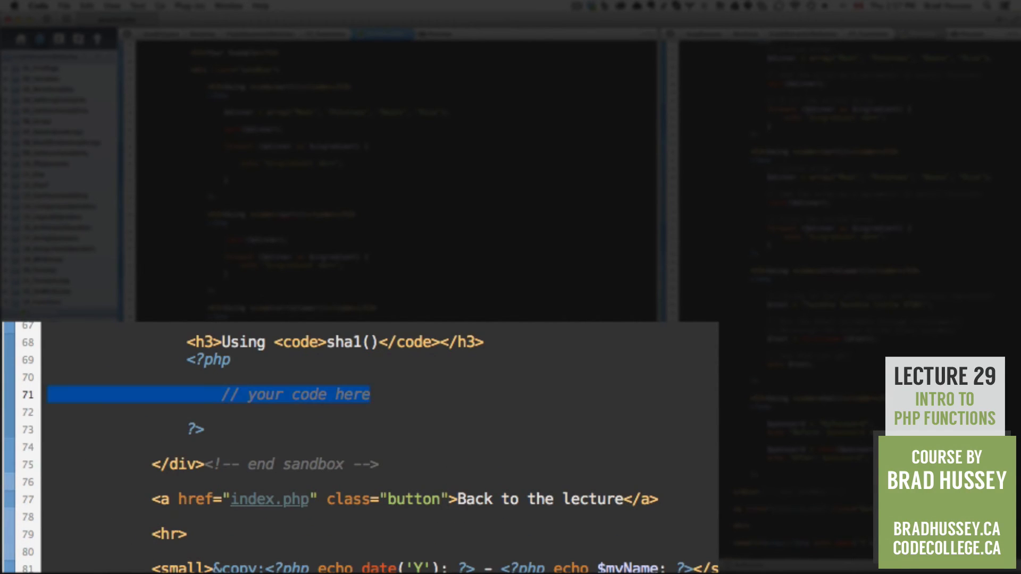
{"action": "type", "text": "$"}
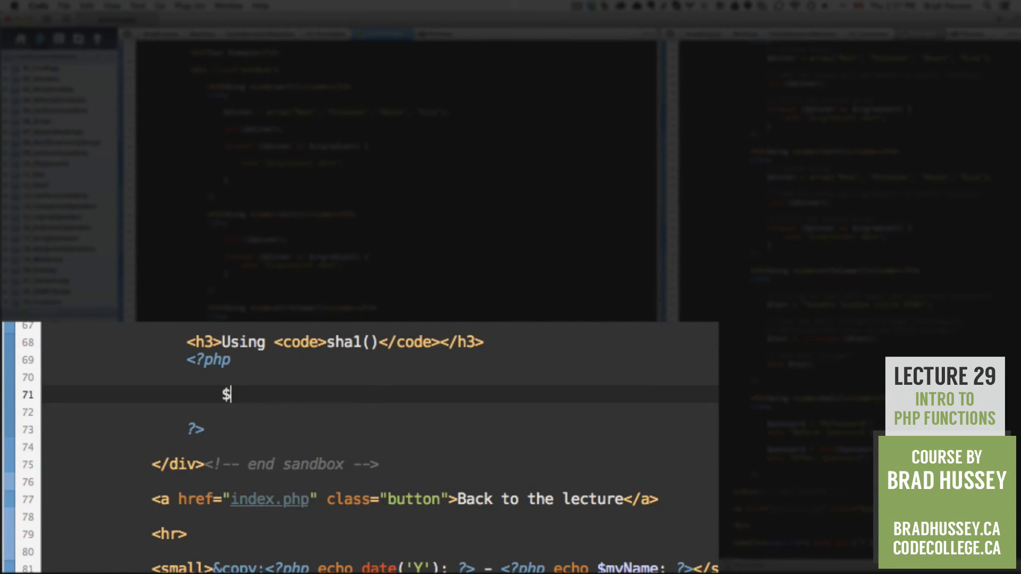
{"action": "type", "text": "password"}
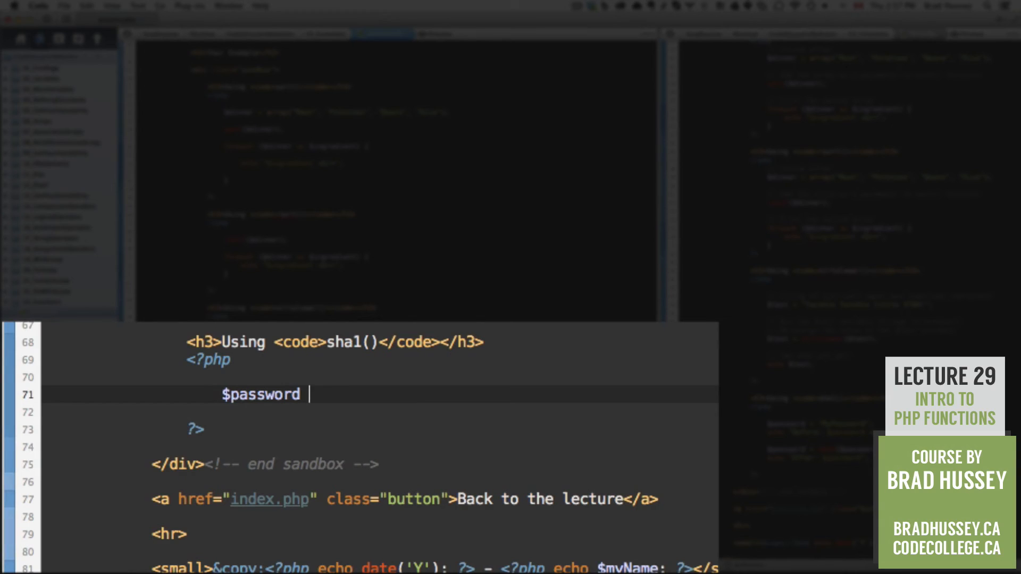
{"action": "type", "text": "= \"MyPass\""}
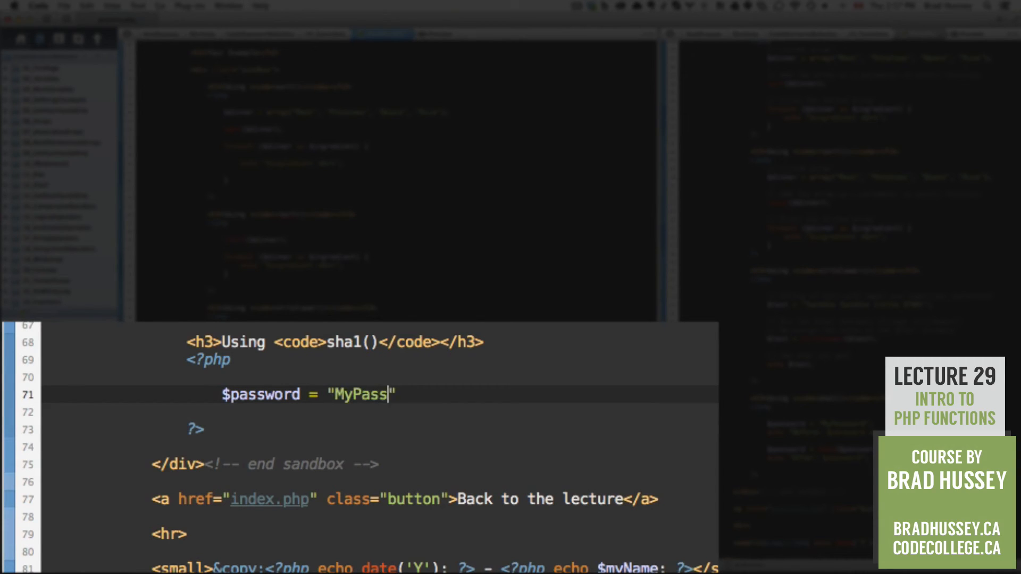
{"action": "type", "text": "word"}
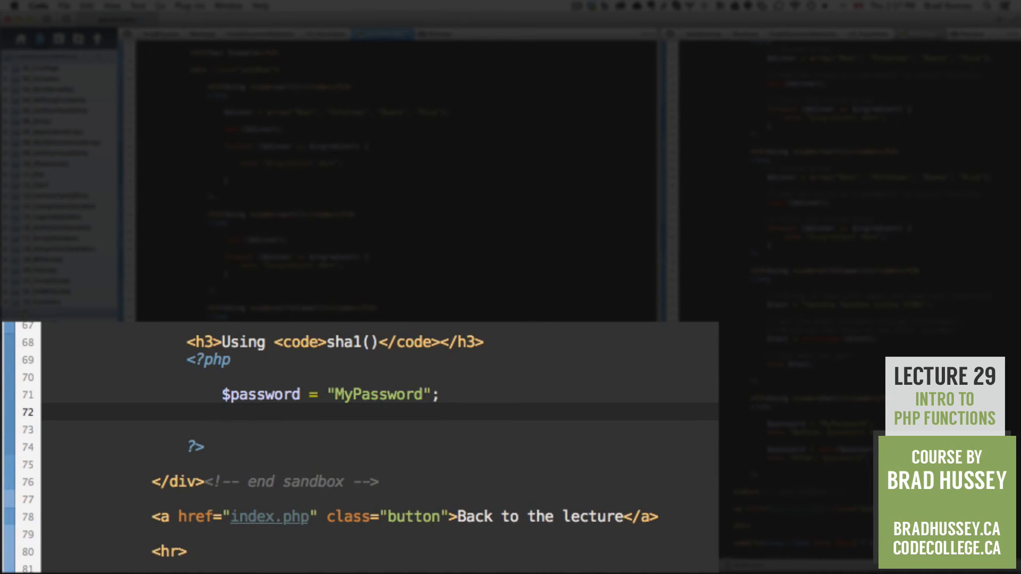
Step: Echo "Before: $password <br>"; to show the unhashed password
{"action": "type", "text": "echo"}
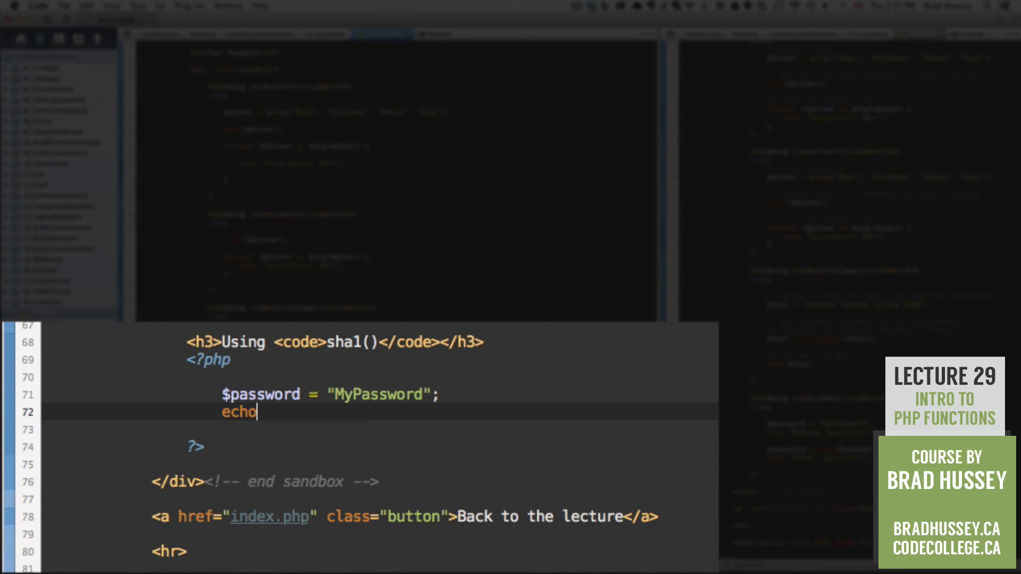
{"action": "type", "text": "\"Before\""}
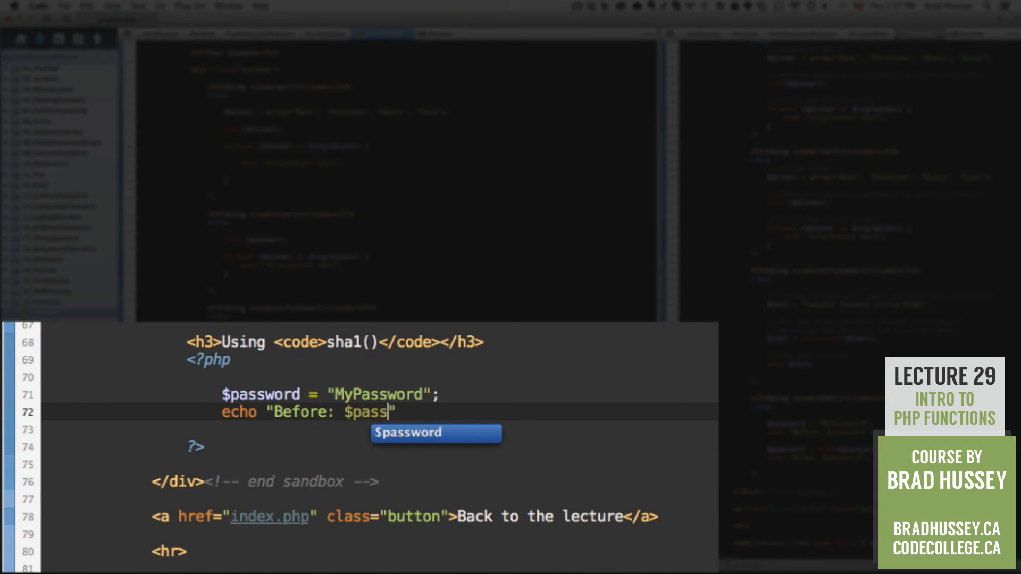
{"action": "type", "text": "word <br>\";"}
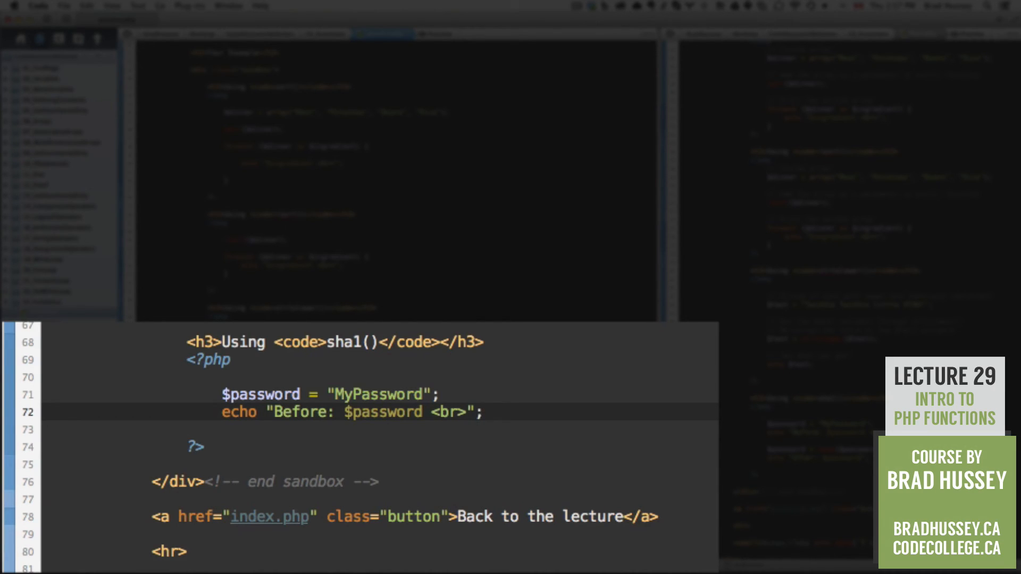
{"action": "left_click", "coordinate": [483, 412]}
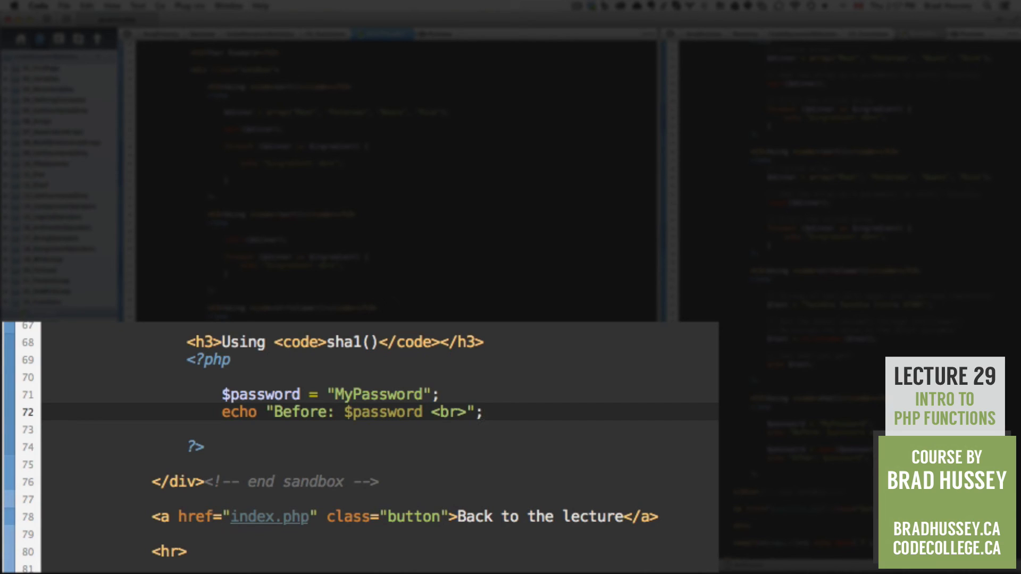
Step: Place the cursor after the echo "Before: $password" line and add an empty line below
{"action": "left_click", "coordinate": [482, 411]}
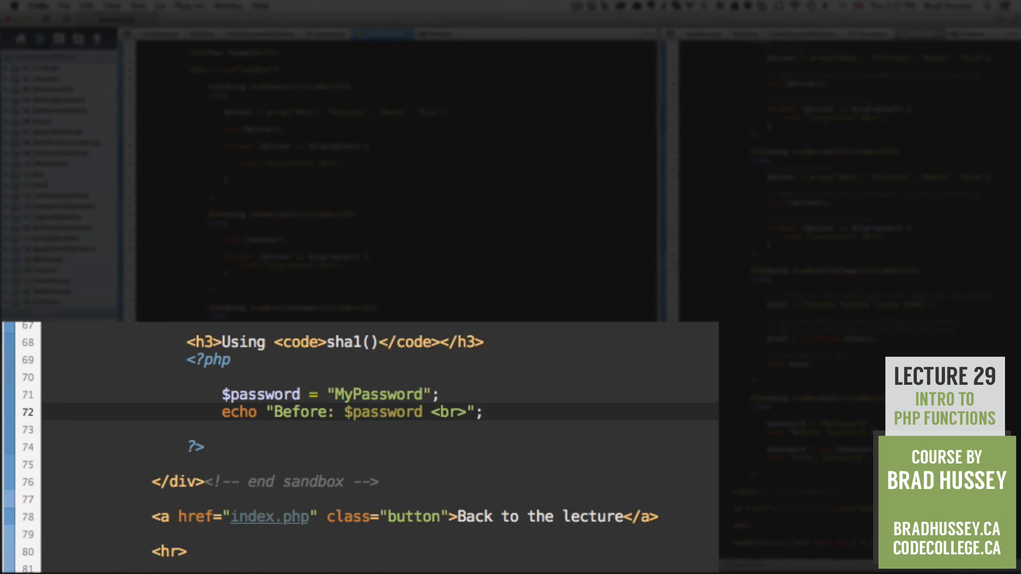
{"action": "left_click", "coordinate": [483, 412]}
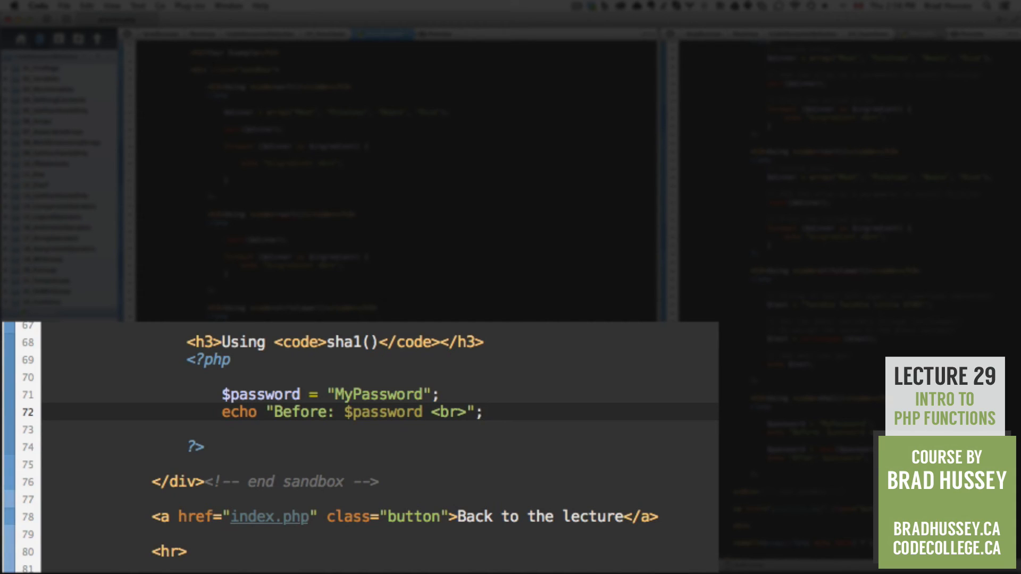
{"action": "left_click", "coordinate": [483, 411]}
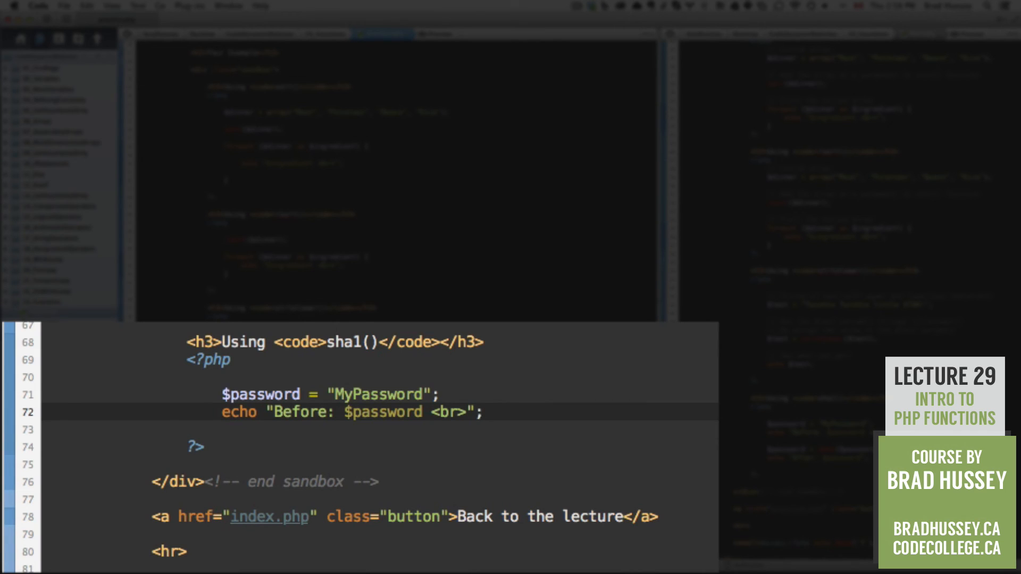
{"action": "left_click", "coordinate": [483, 411]}
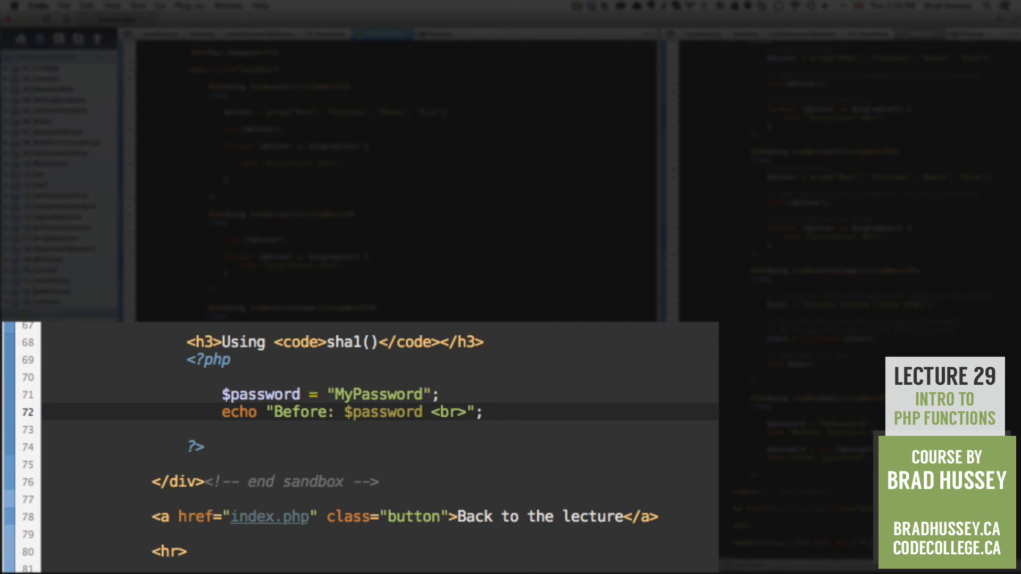
{"action": "left_click", "coordinate": [483, 412]}
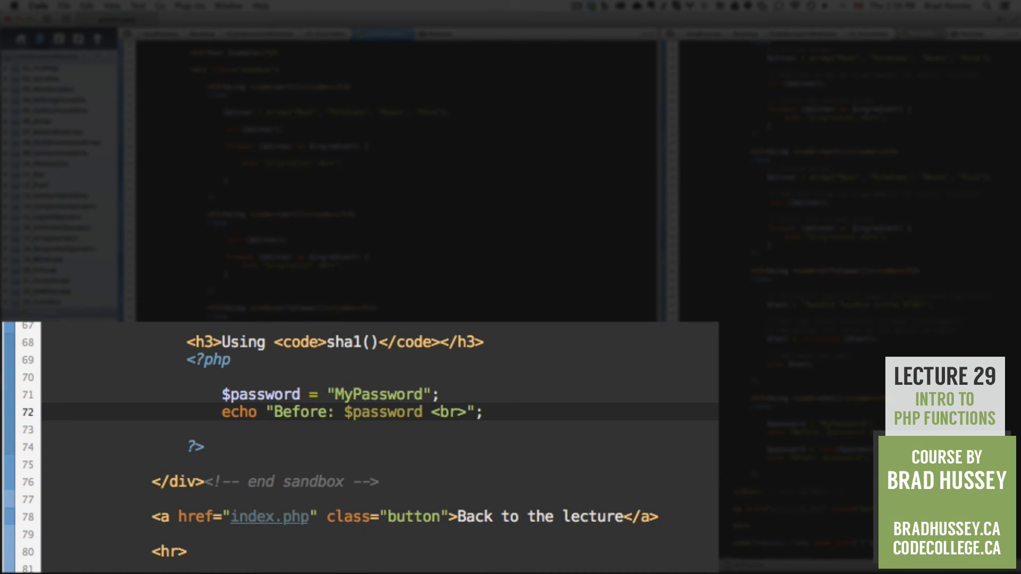
{"action": "left_click", "coordinate": [482, 411]}
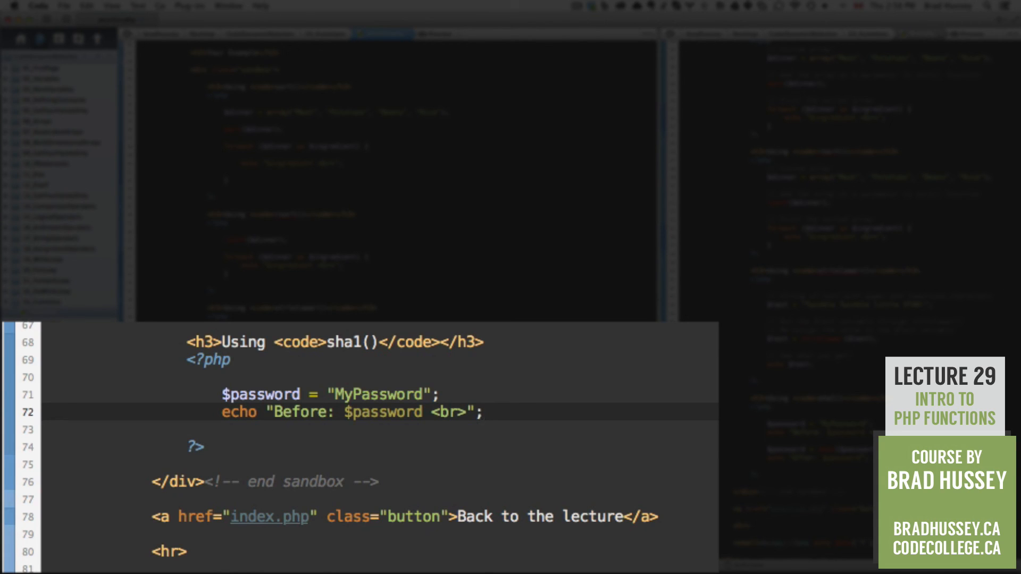
{"action": "left_click", "coordinate": [483, 412]}
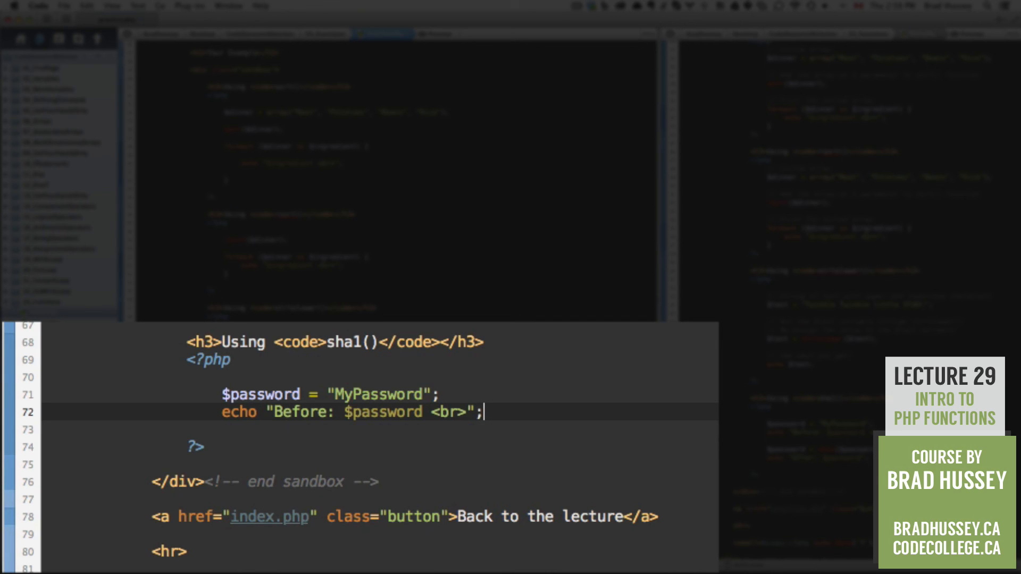
{"action": "mouse_move", "coordinate": [481, 412]}
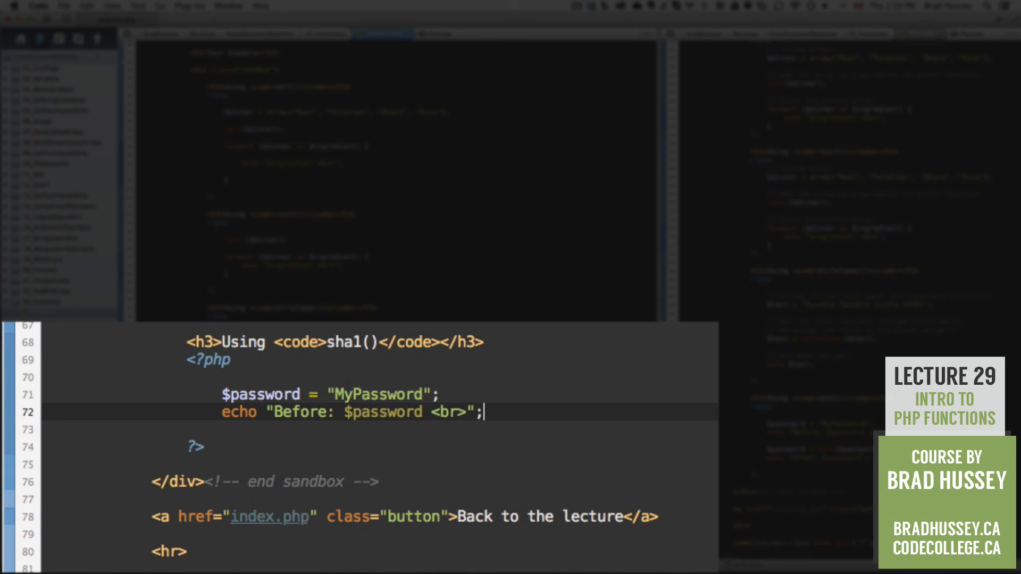
{"action": "mouse_move", "coordinate": [482, 412]}
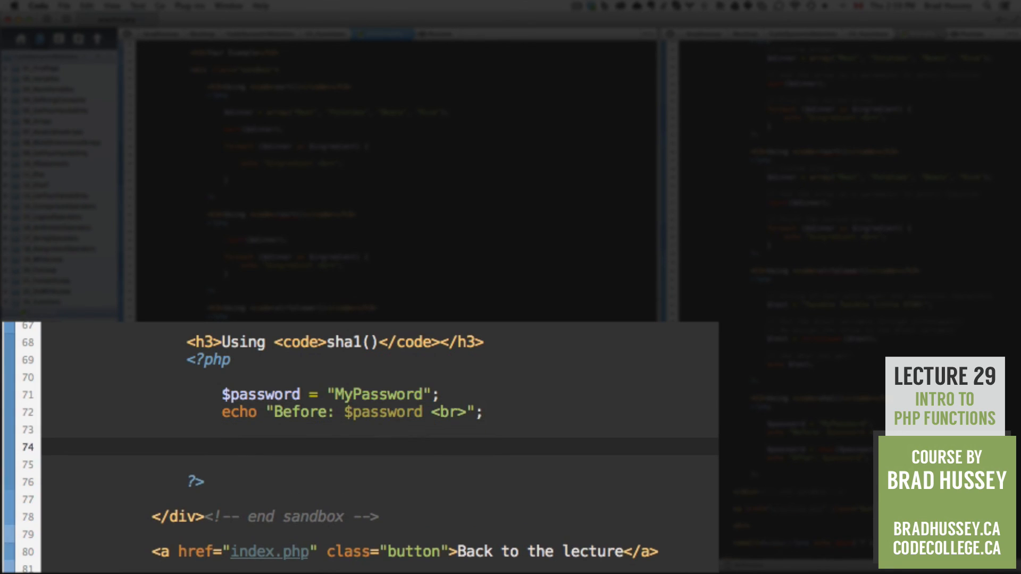
Step: Add $password = sha1($password); to hash the password
{"action": "type", "text": "$password"}
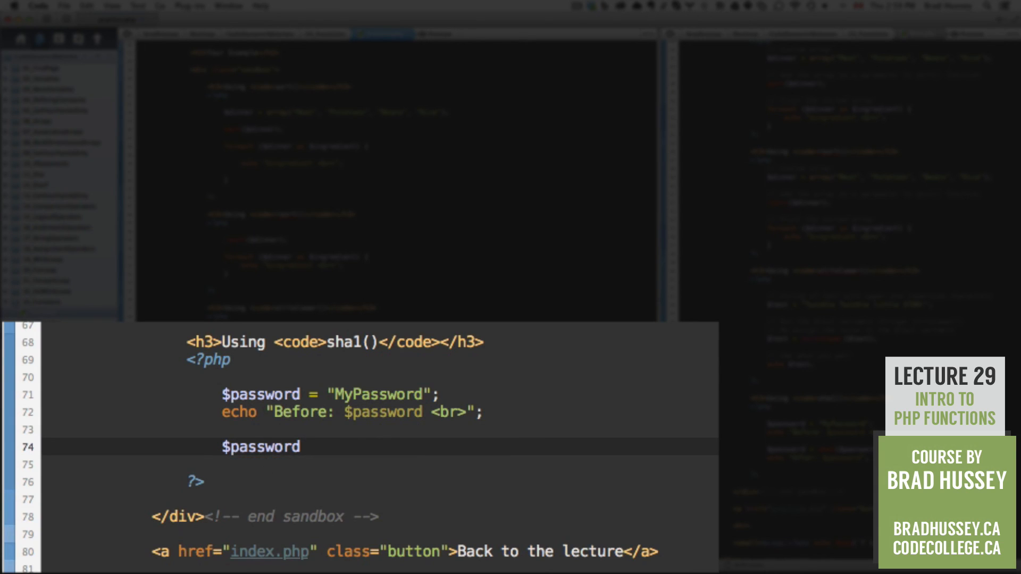
{"action": "type", "text": "="}
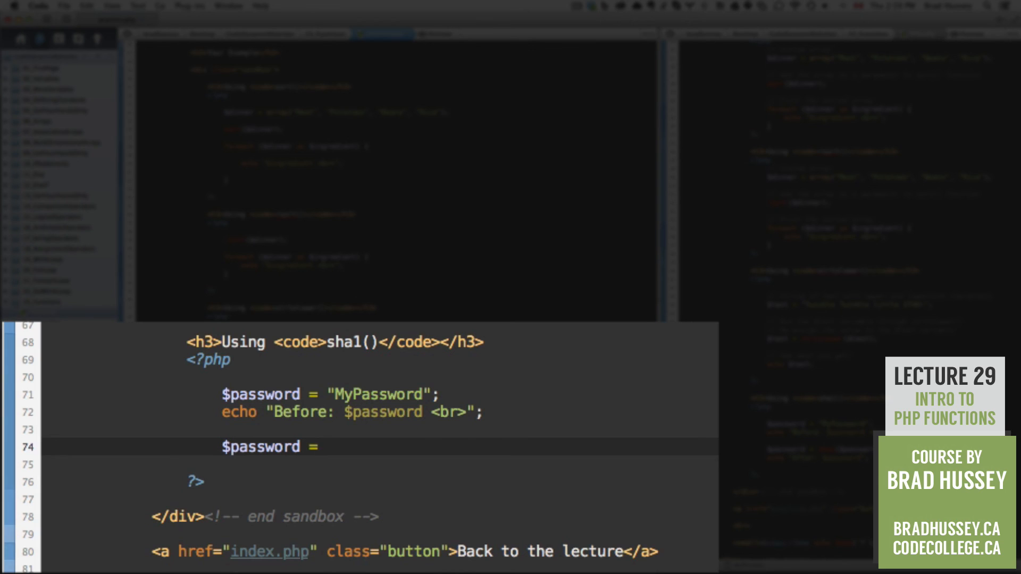
{"action": "type", "text": "sha1("}
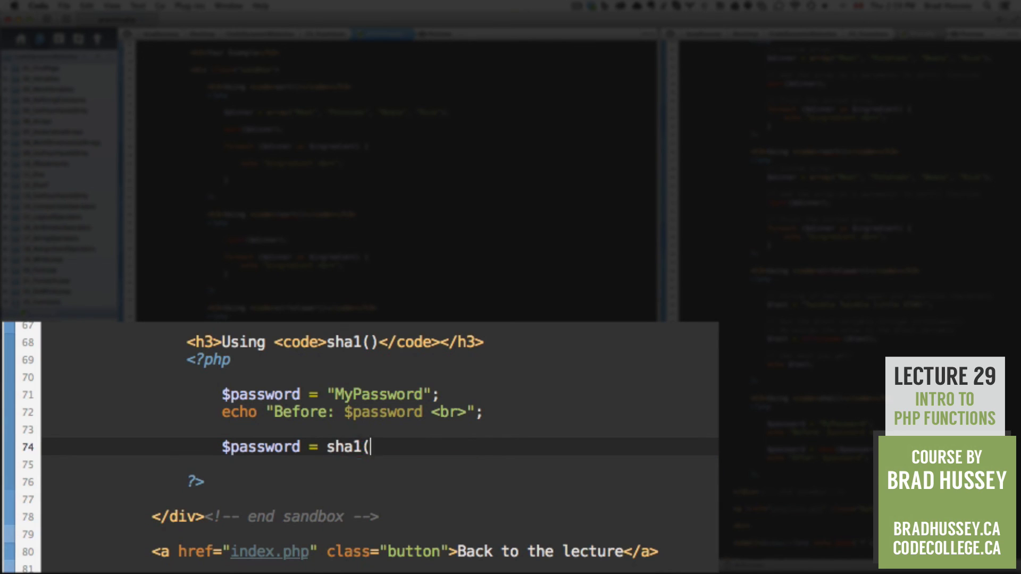
{"action": "type", "text": "$password);"}
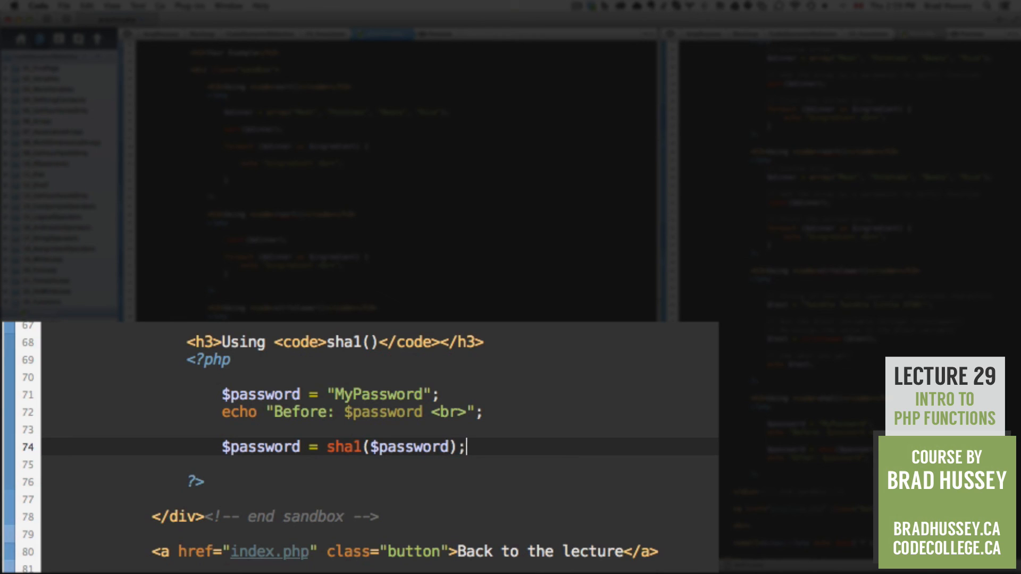
Step: Start the line echo "After: $password <br>"; beneath it
{"action": "type", "text": "echo"}
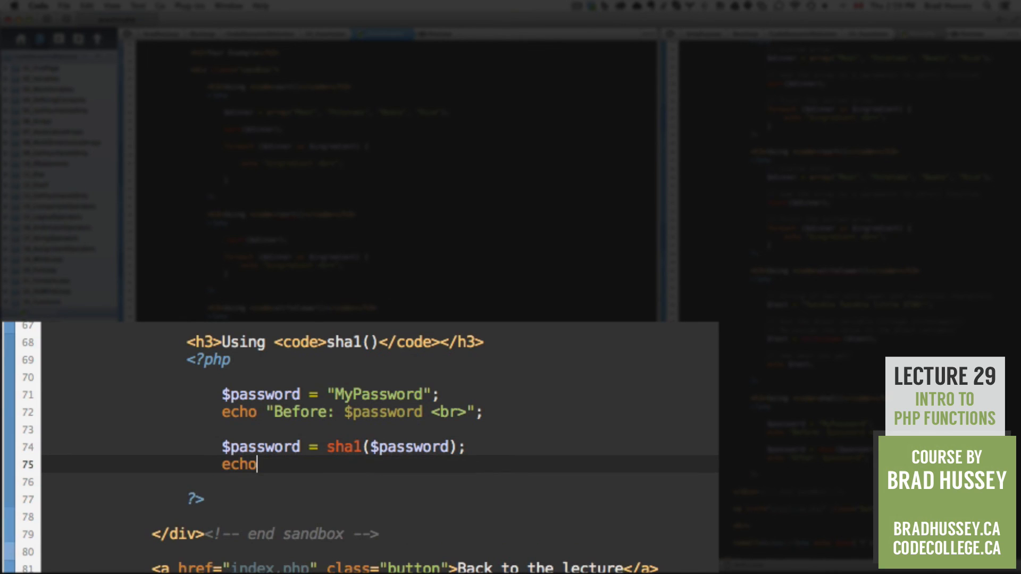
{"action": "type", "text": "\"A\""}
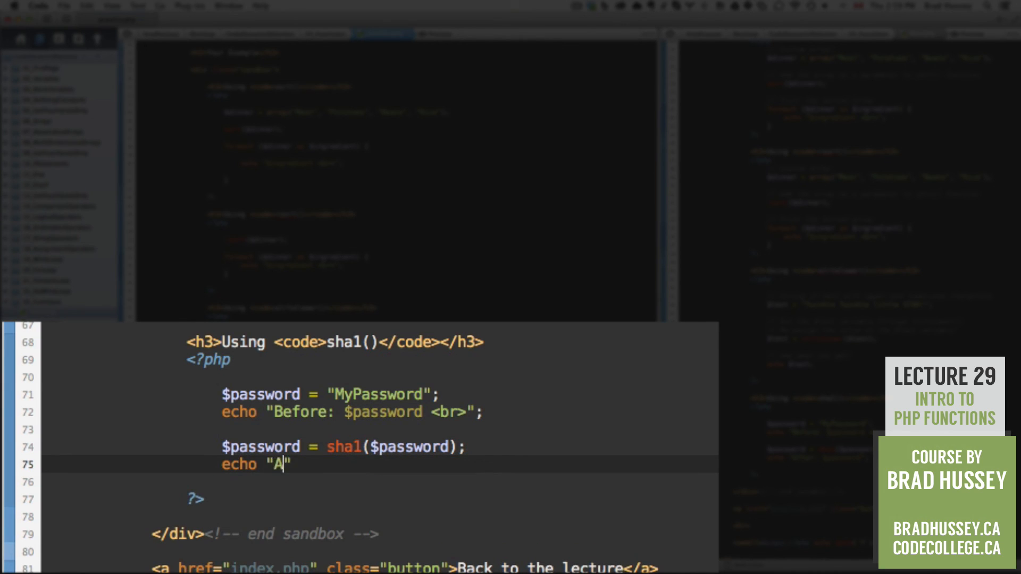
{"action": "type", "text": "fter: $pass"}
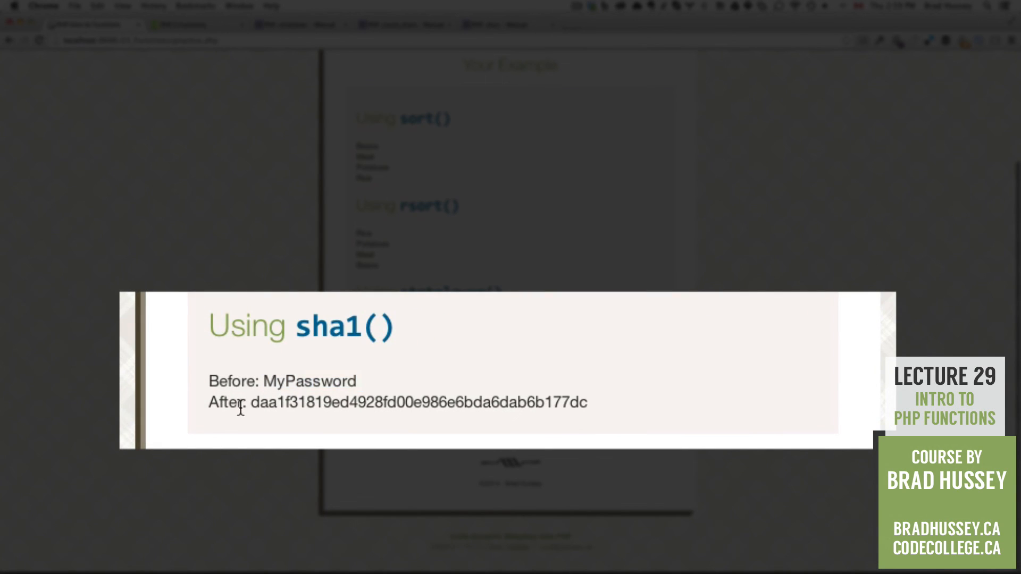
{"action": "mouse_move", "coordinate": [610, 396]}
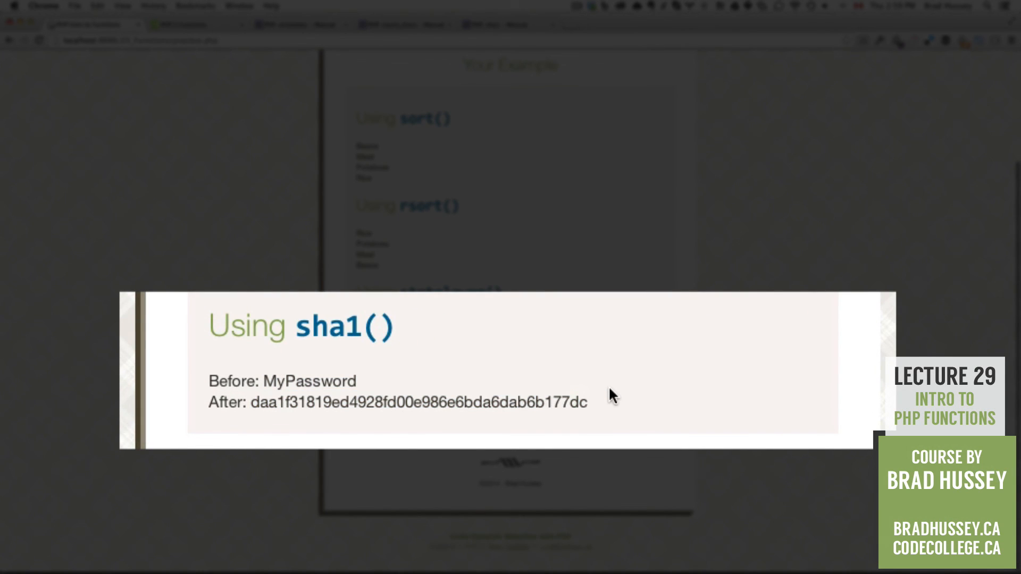
{"action": "mouse_move", "coordinate": [593, 425]}
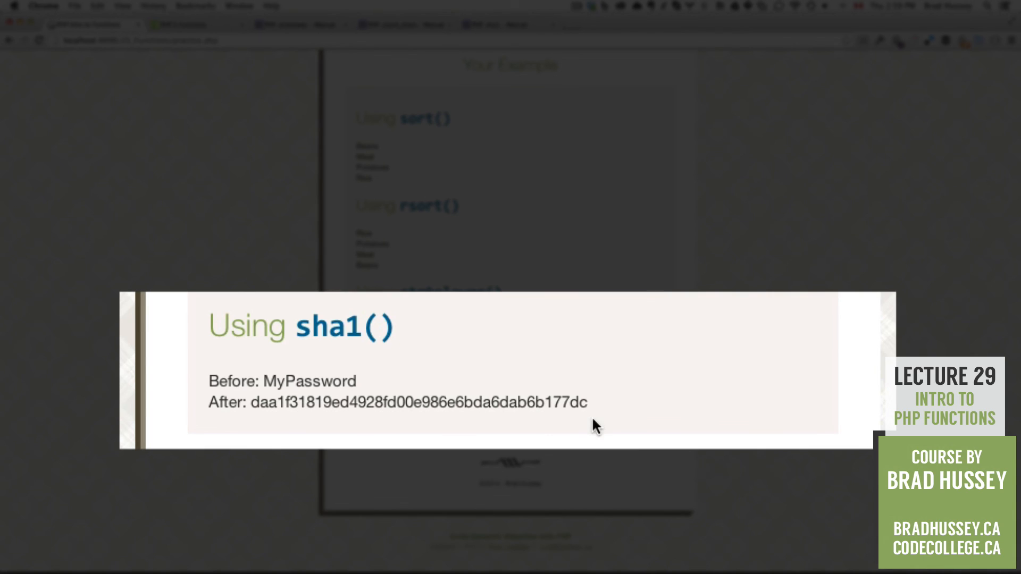
{"action": "mouse_move", "coordinate": [320, 408]}
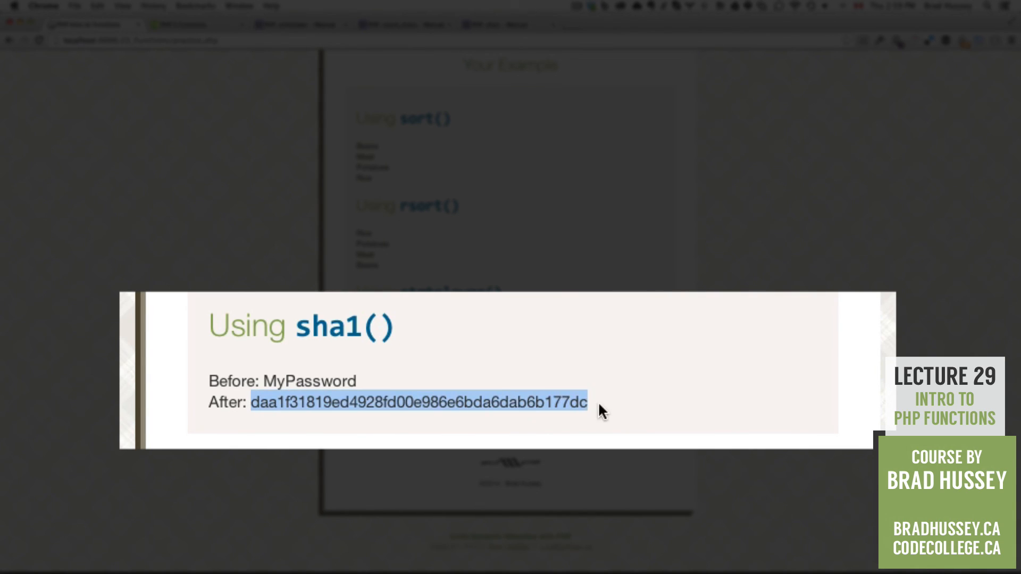
Step: Select the original MyPassword value to compare with its 40-character sha1 hash
{"action": "left_click", "coordinate": [317, 381]}
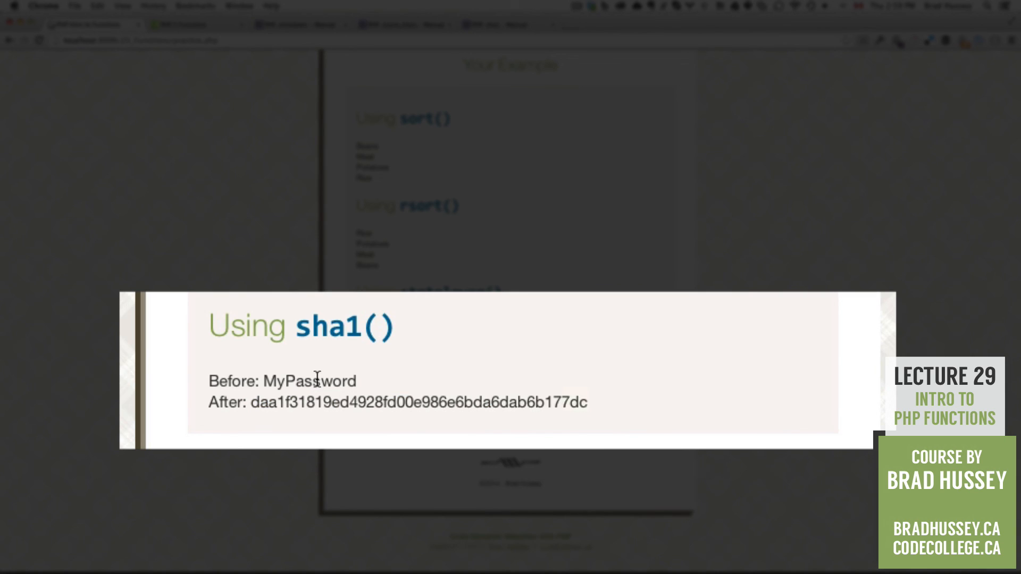
{"action": "double_click", "coordinate": [309, 380]}
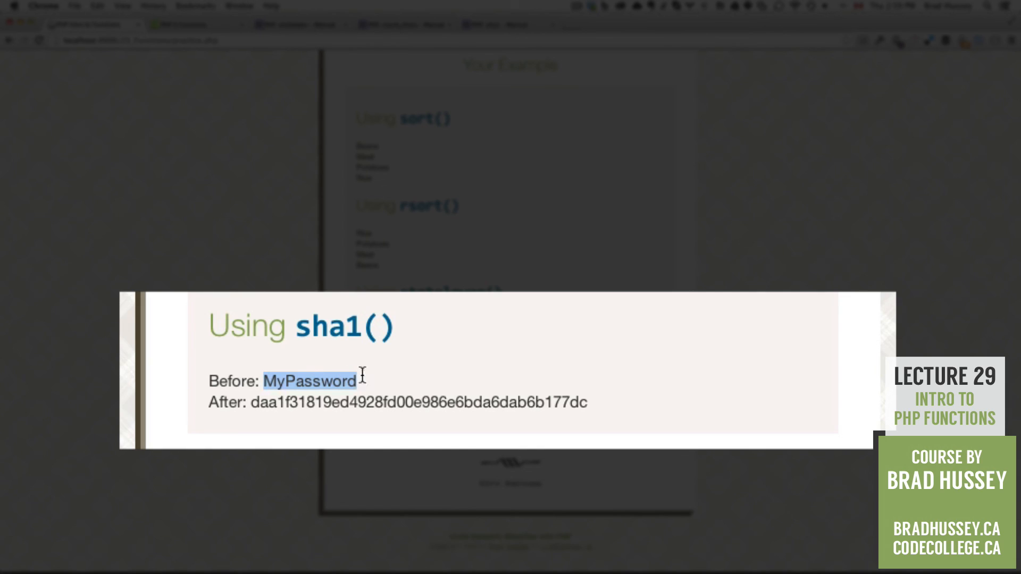
{"action": "mouse_move", "coordinate": [334, 403]}
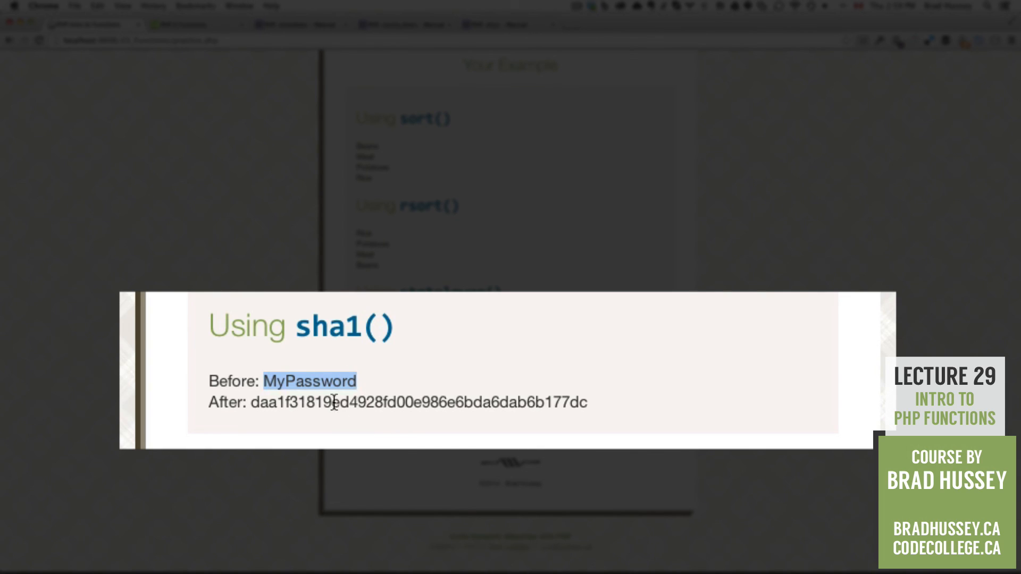
{"action": "mouse_move", "coordinate": [277, 404]}
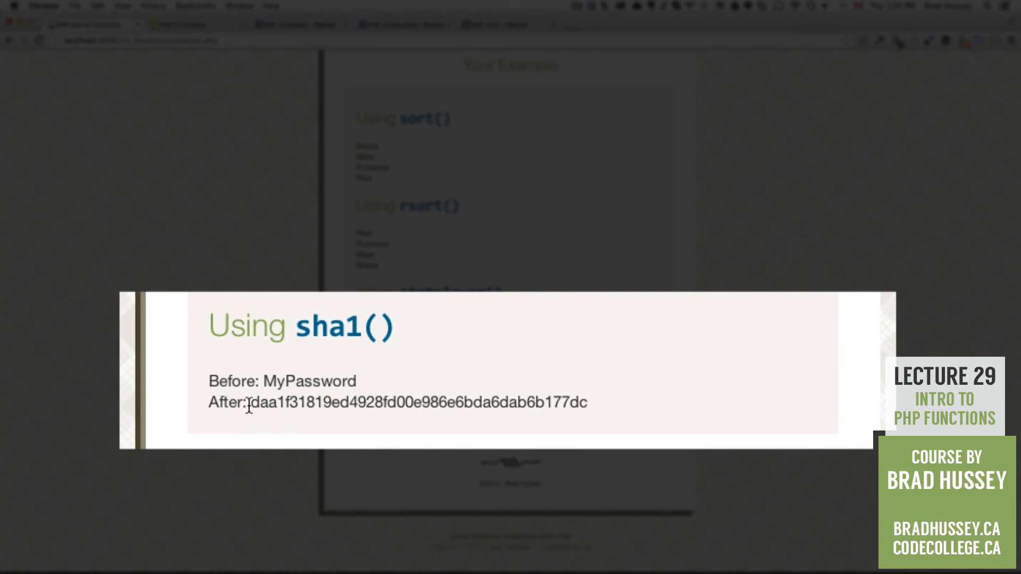
{"action": "mouse_move", "coordinate": [598, 407]}
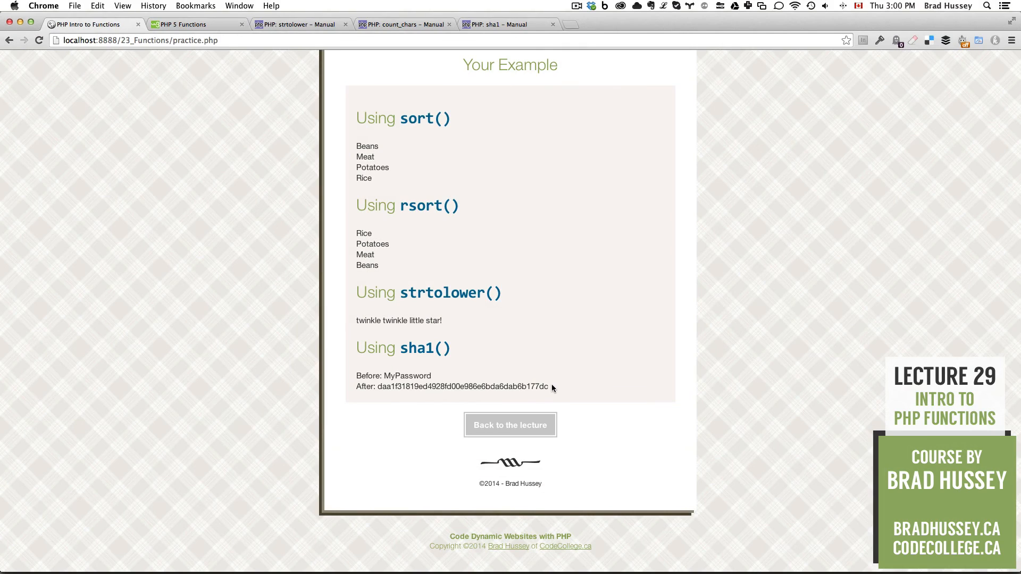
{"action": "mouse_move", "coordinate": [750, 296]}
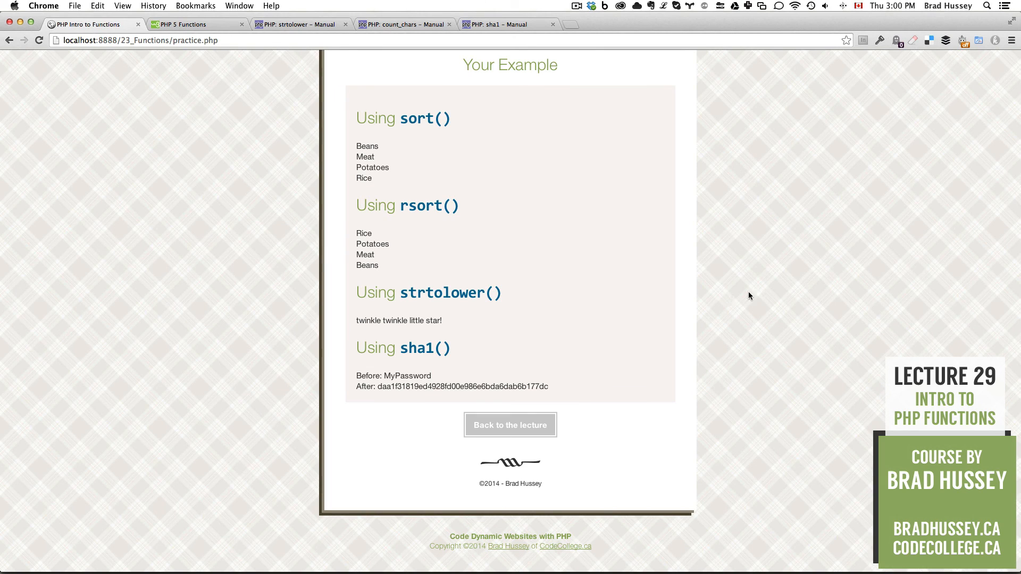
{"action": "mouse_move", "coordinate": [760, 295]}
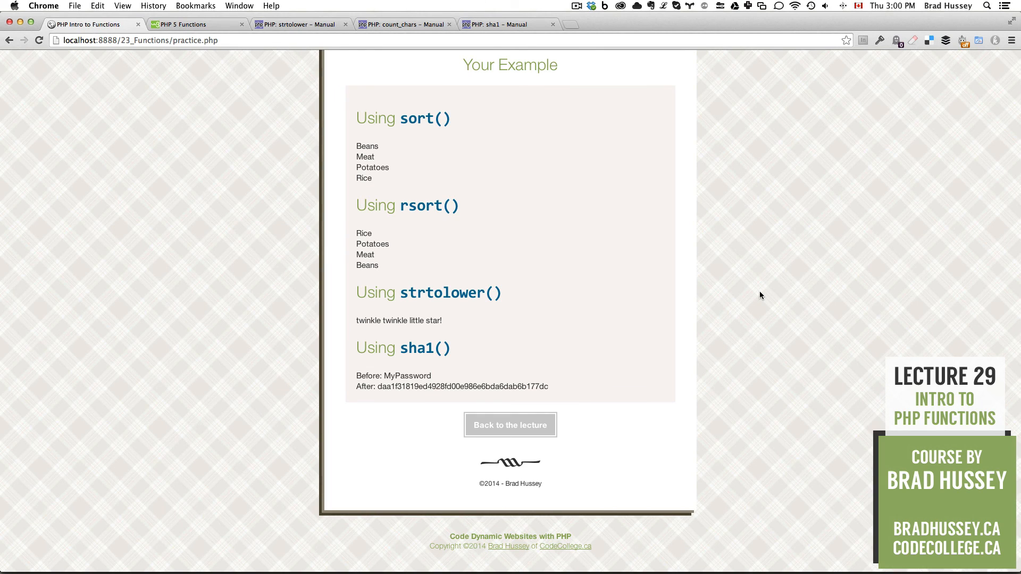